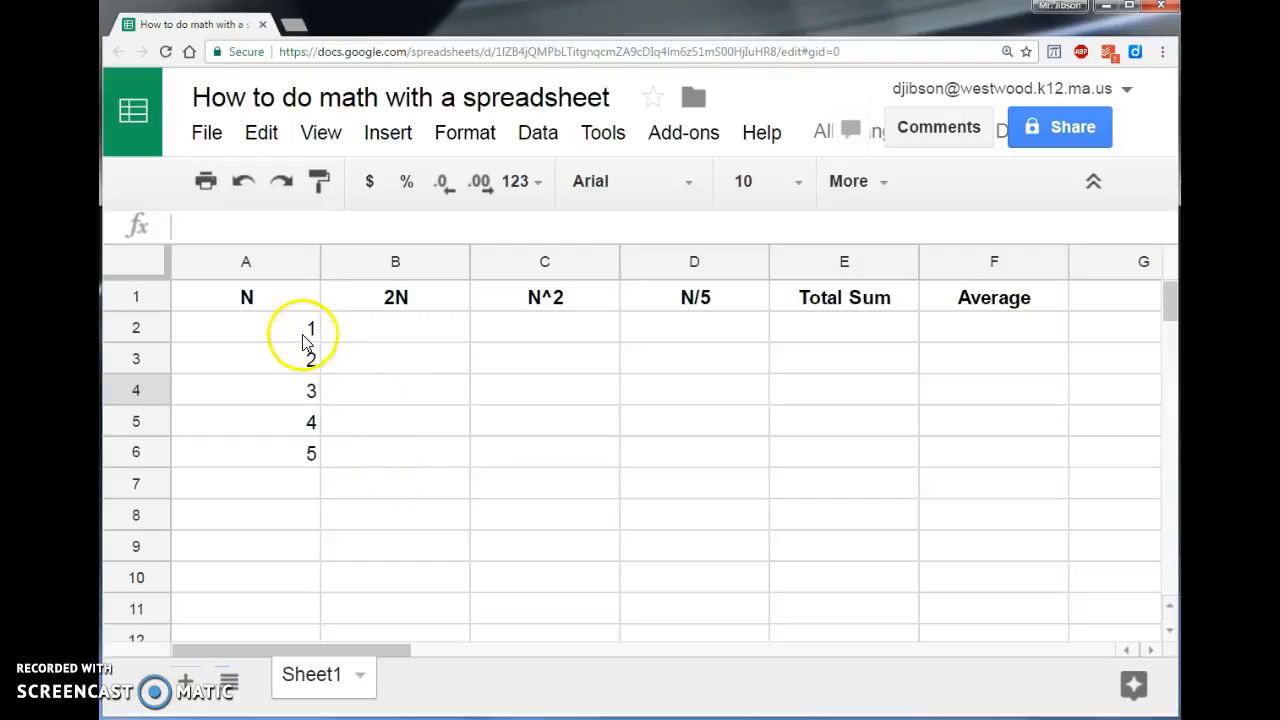
Enter the values 2, 4, 6 by hand under the 2N heading in column B
left_click_drag(246, 296, 246, 452)
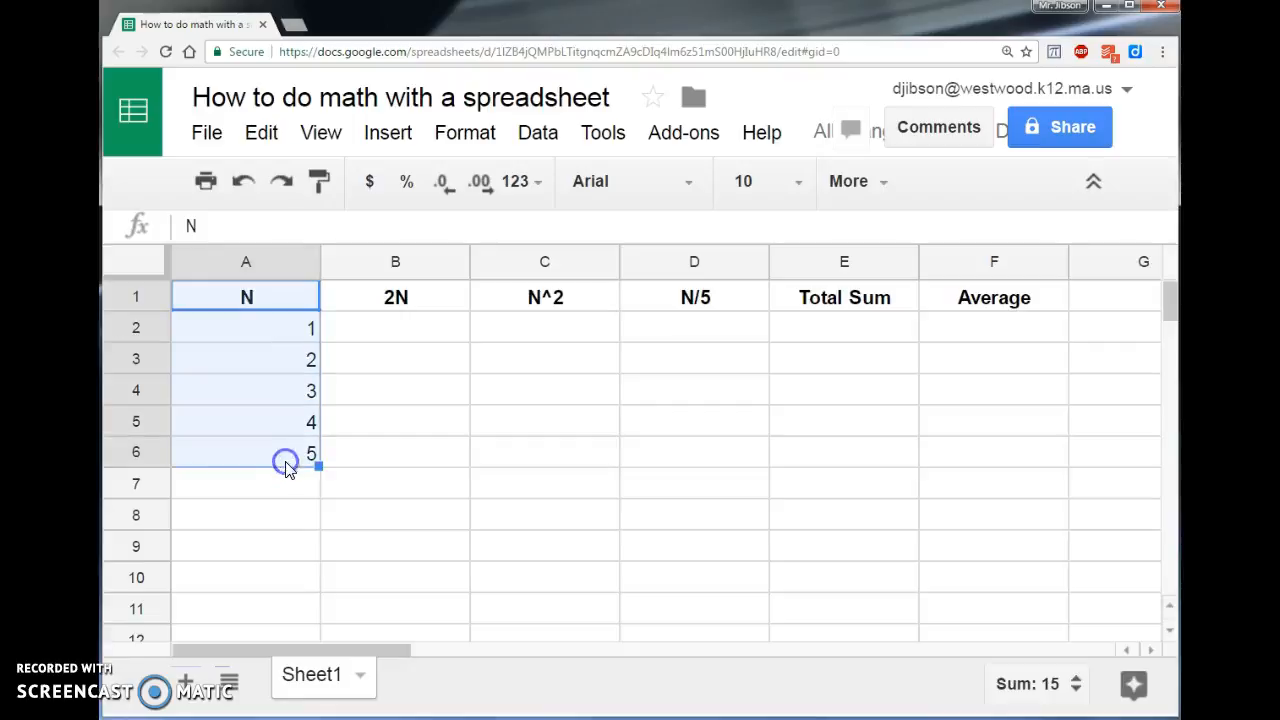
mouse_move(340, 536)
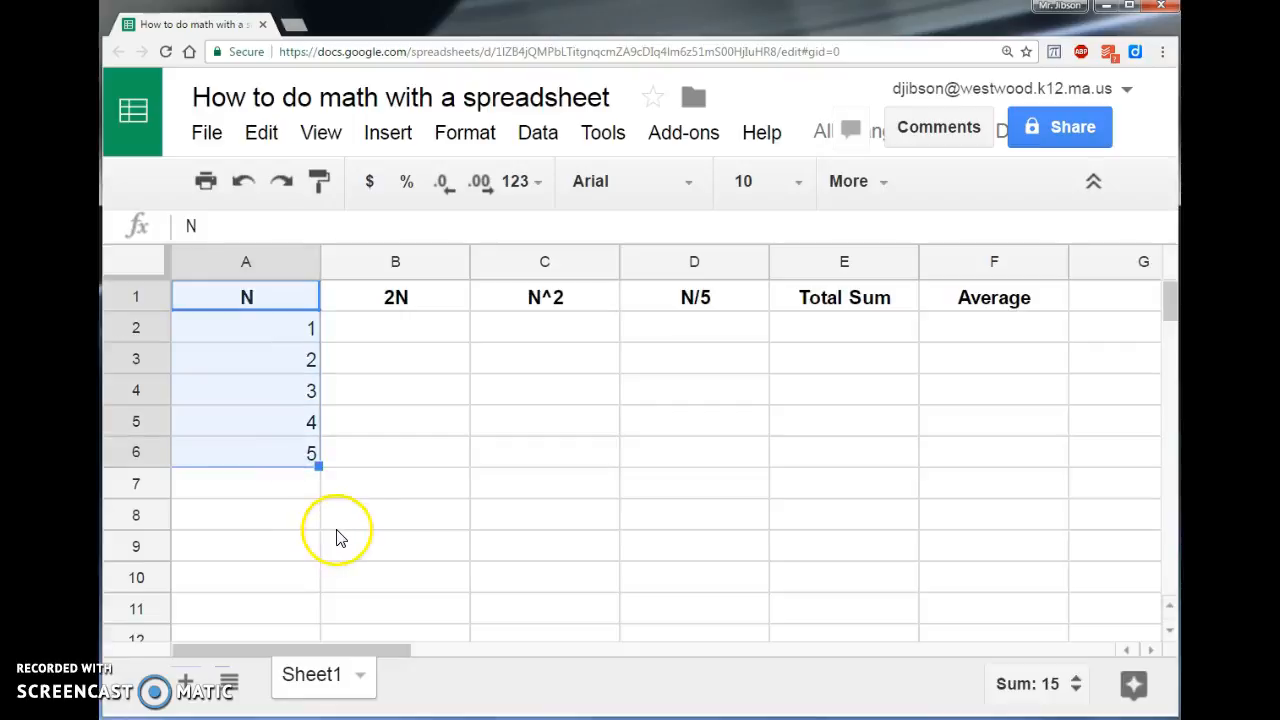
mouse_move(368, 414)
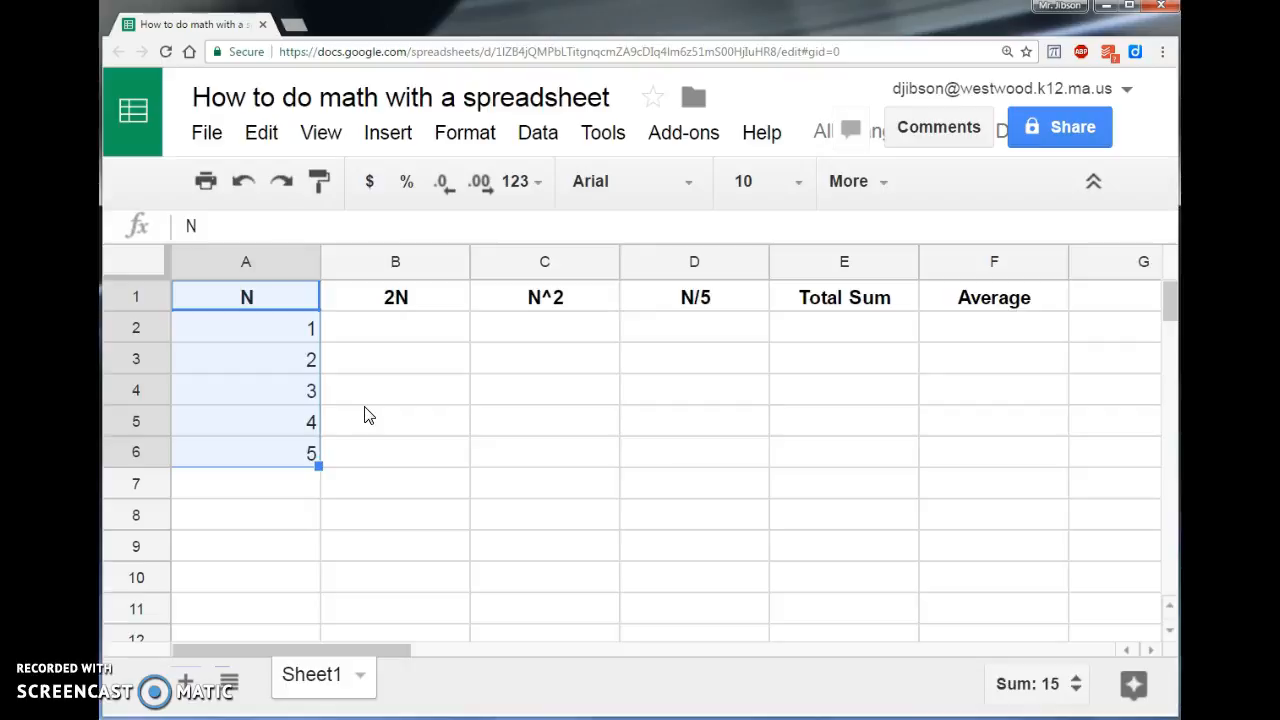
left_click(396, 296)
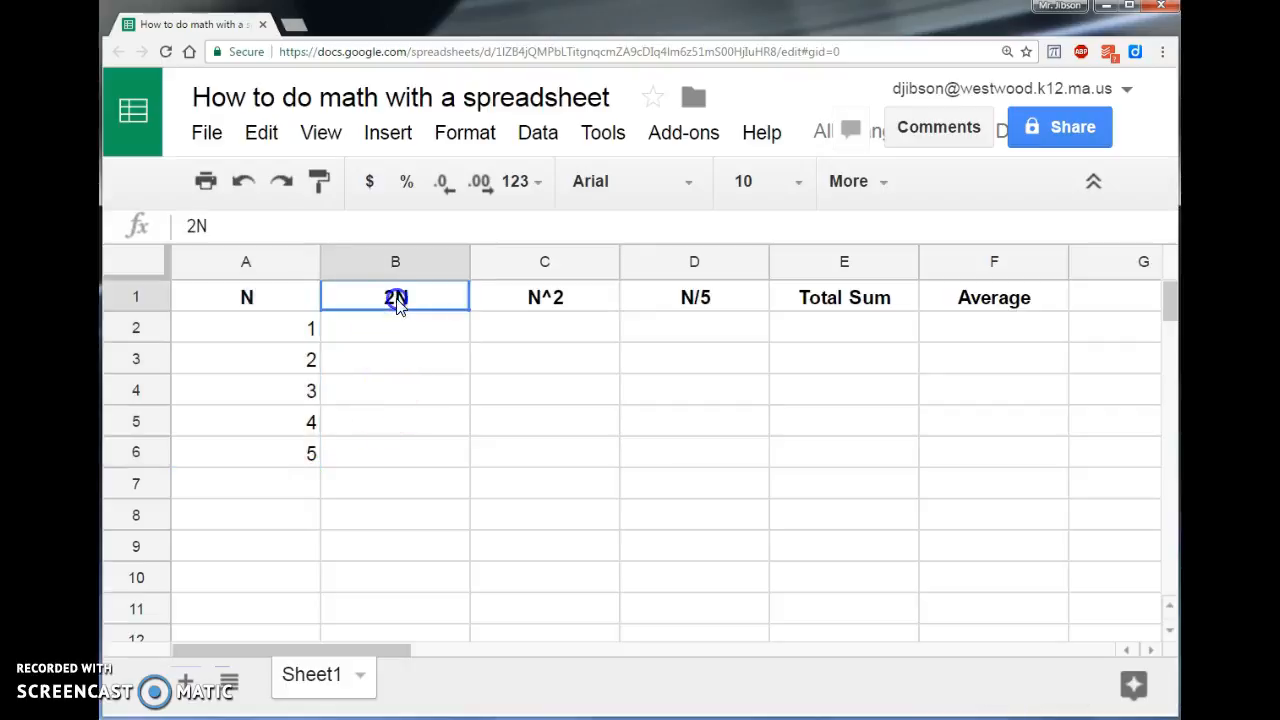
left_click(396, 328)
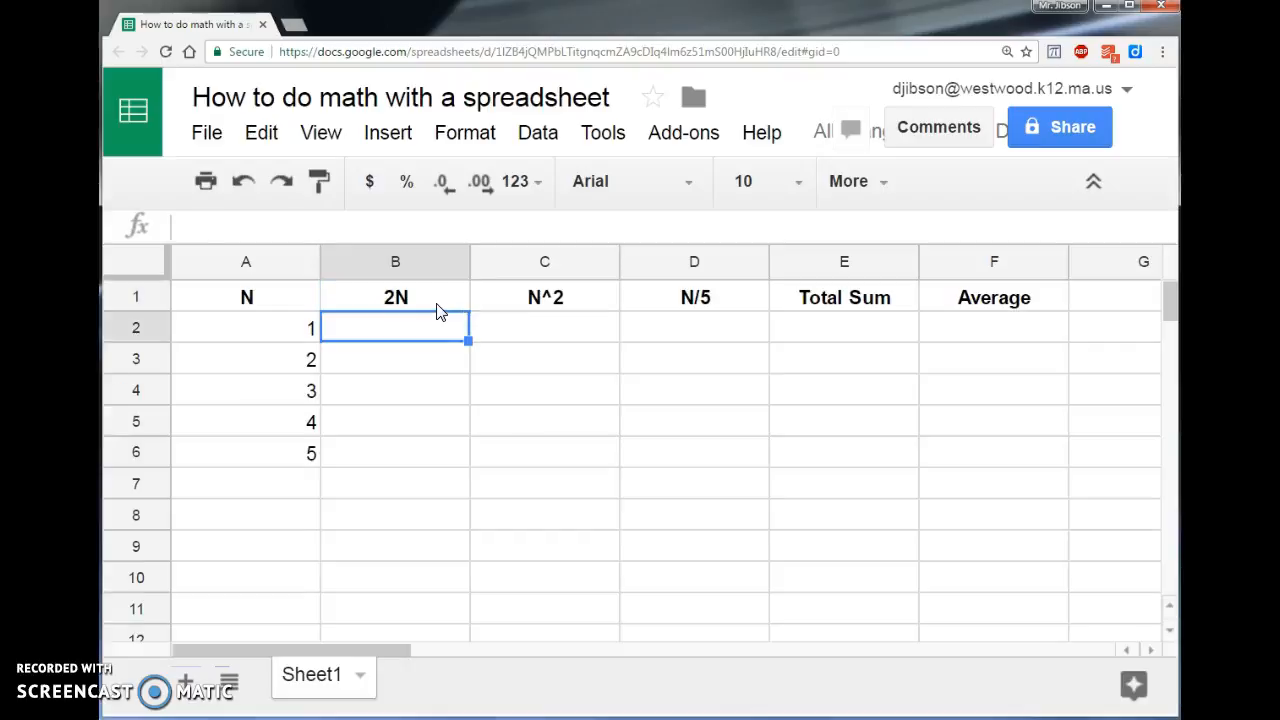
type("2")
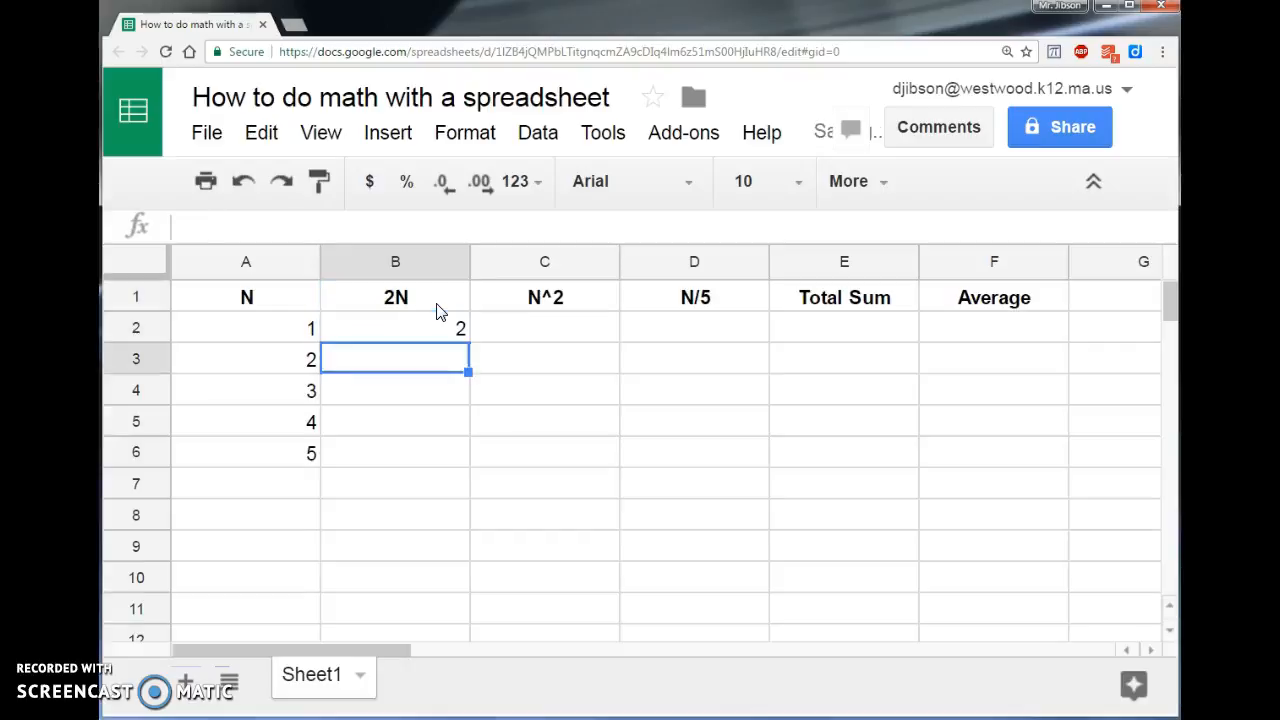
type("4")
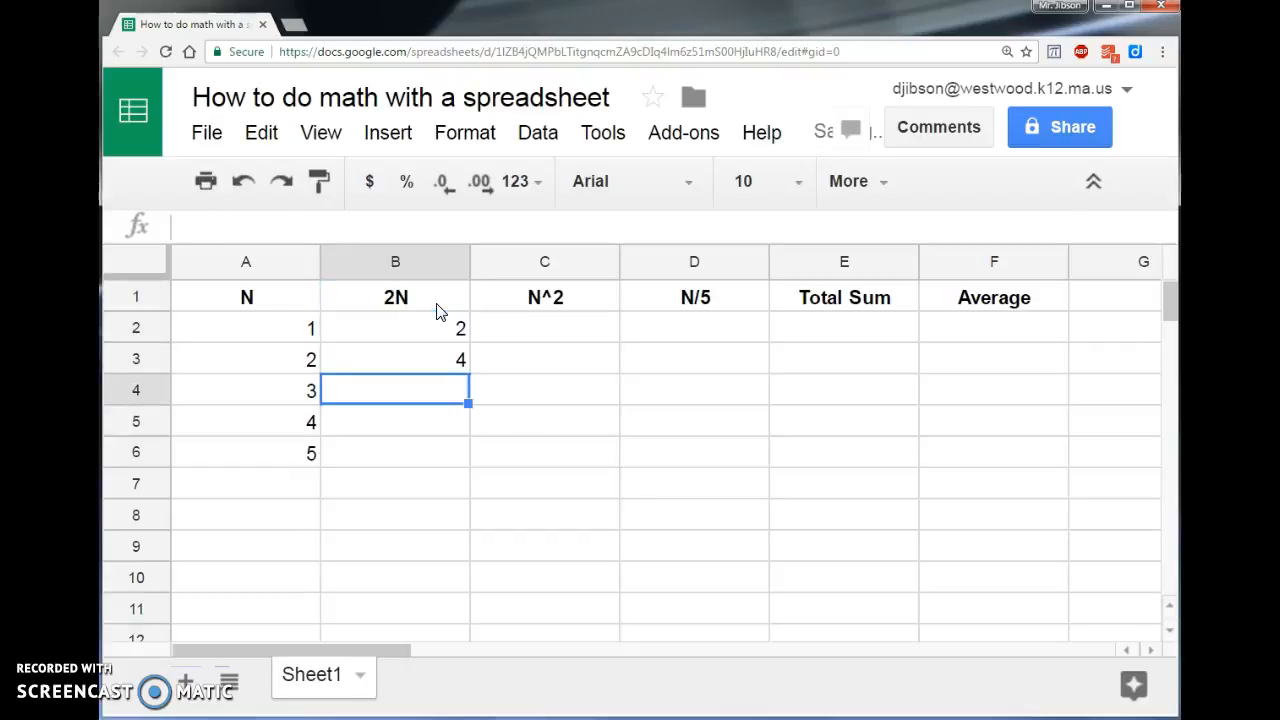
type("6")
left_click(394, 420)
type("8")
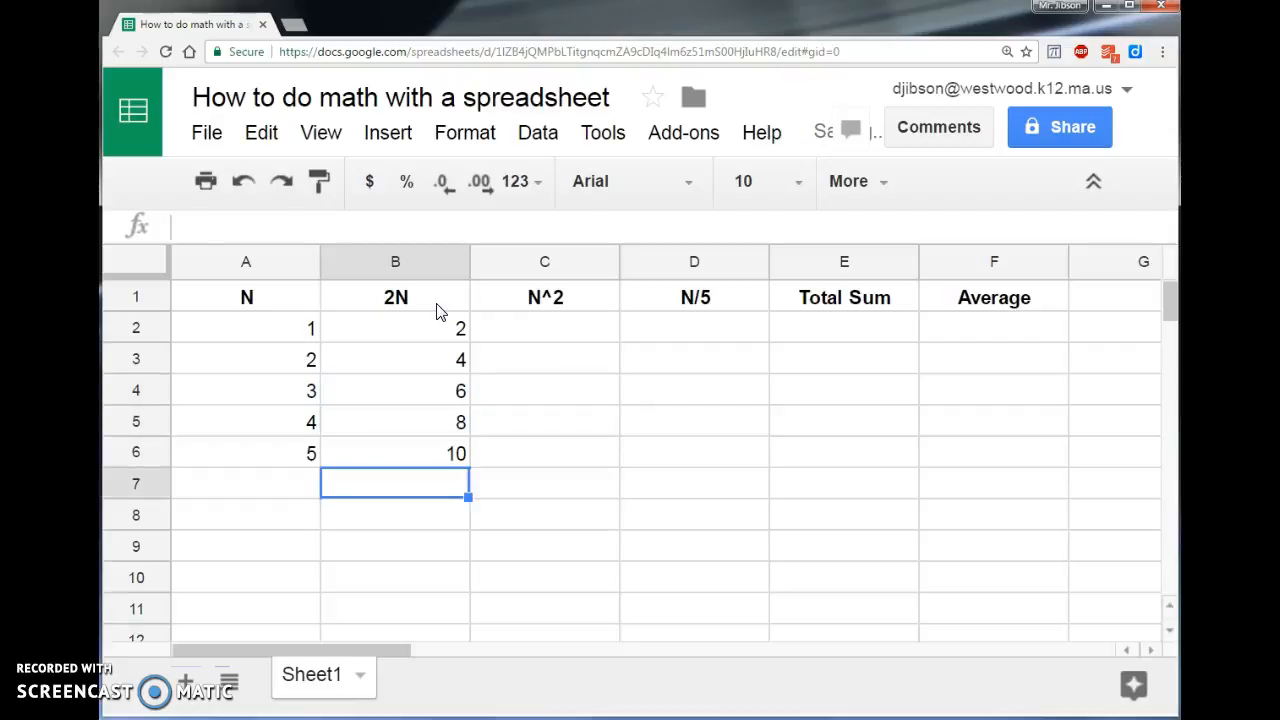
left_click(396, 452)
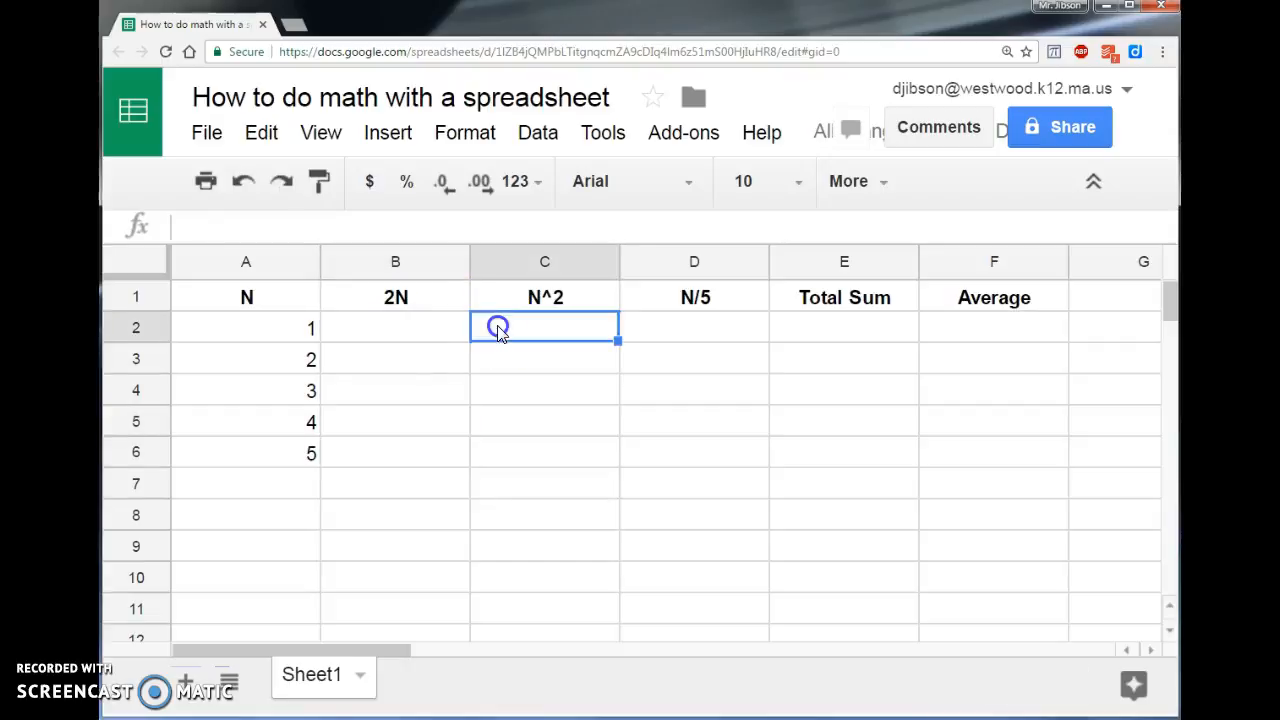
Replace B2 with the formula =A2*2 so it shows 2 beside N=1
left_click(396, 328)
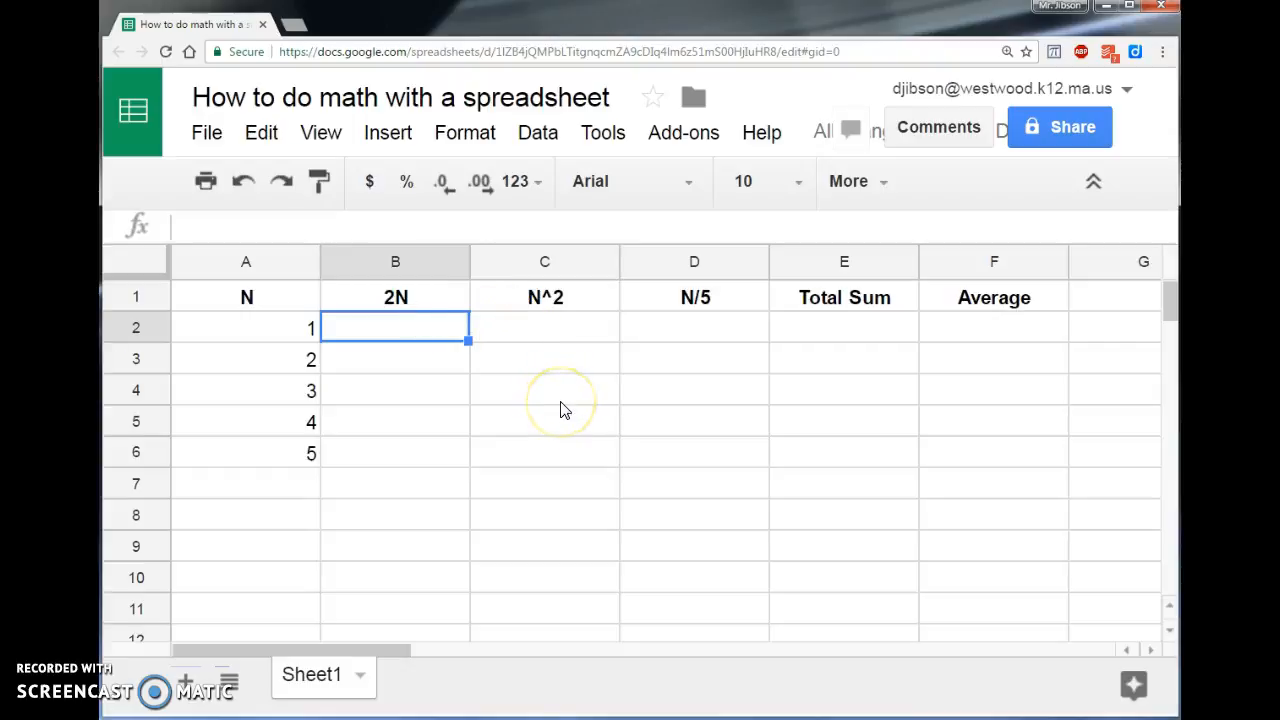
type("=")
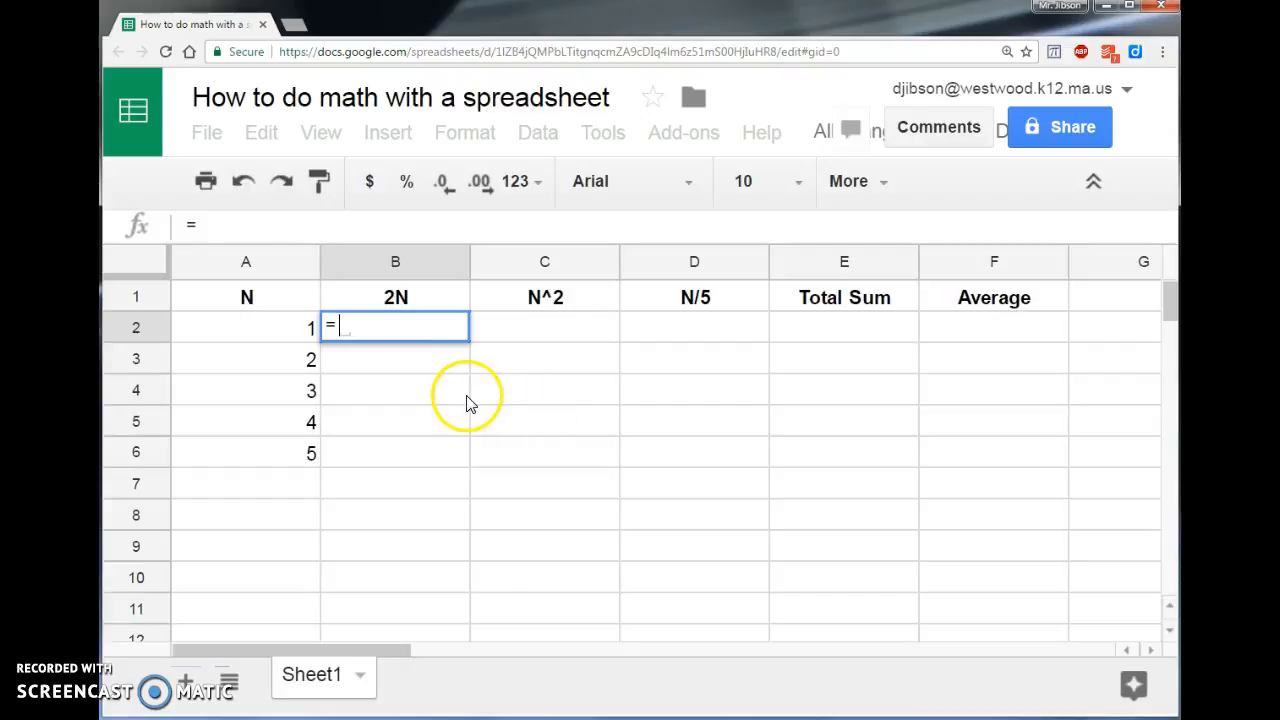
left_click(272, 332)
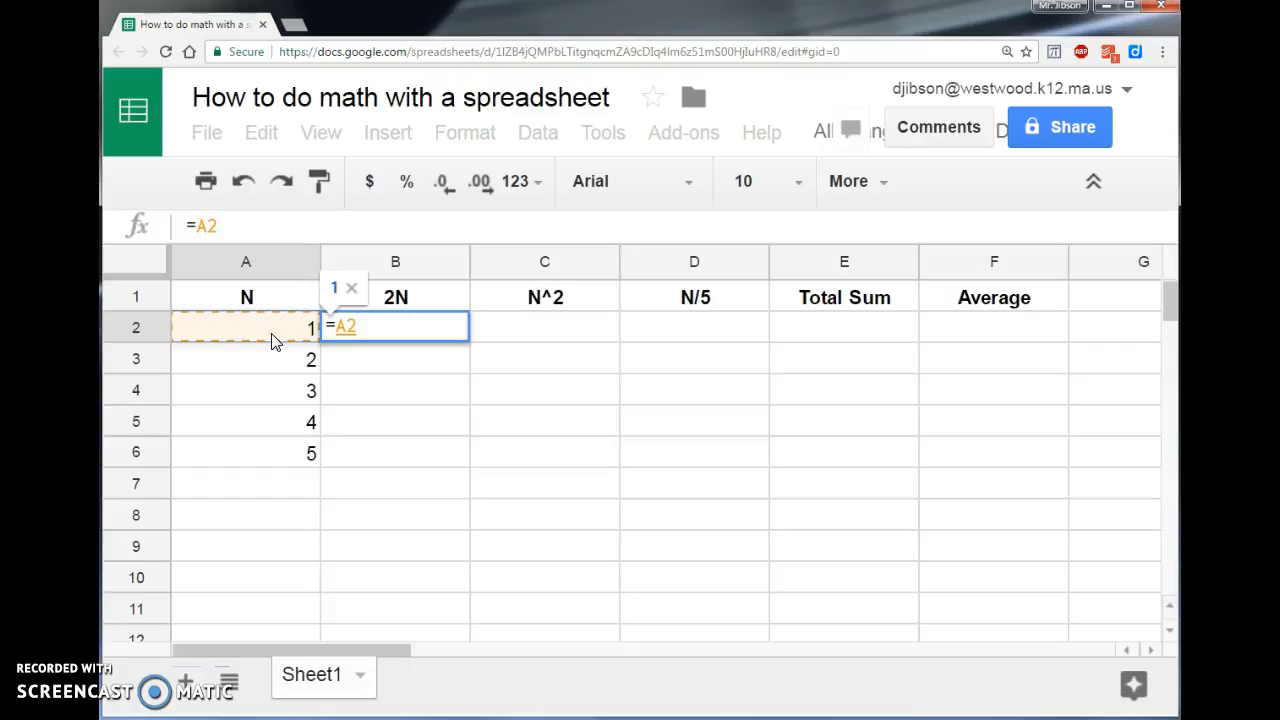
type("*")
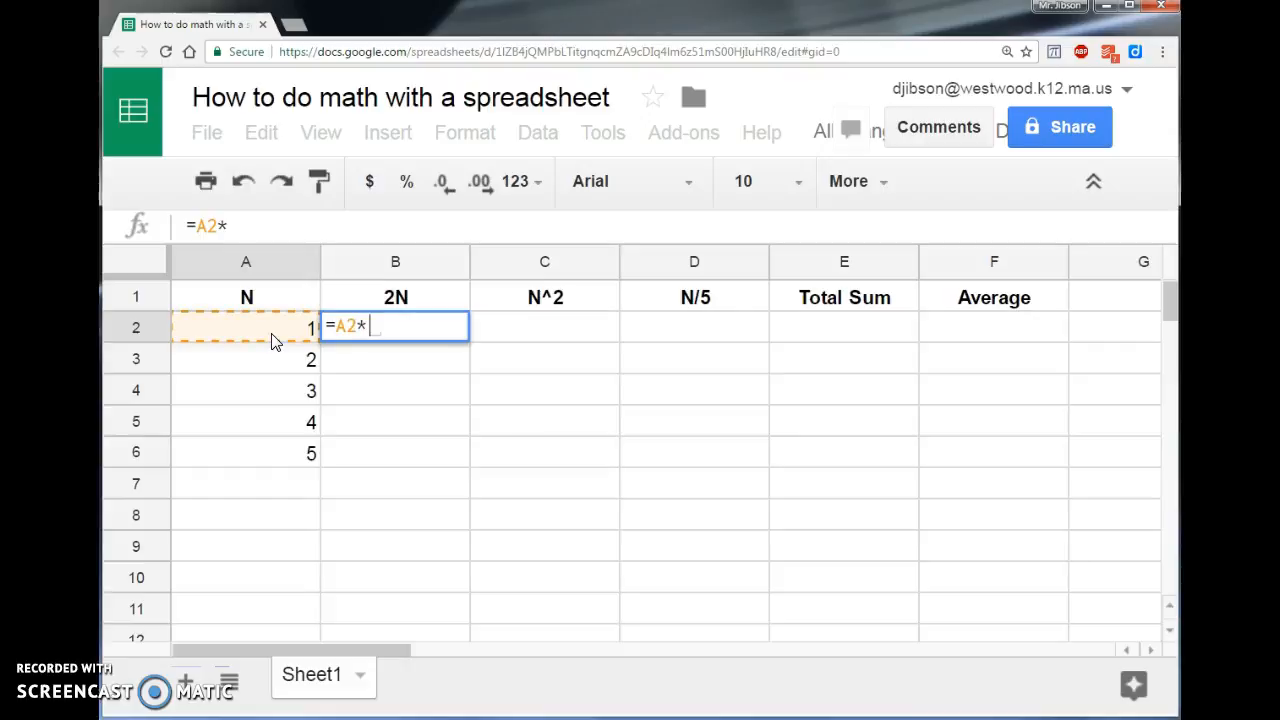
type("2")
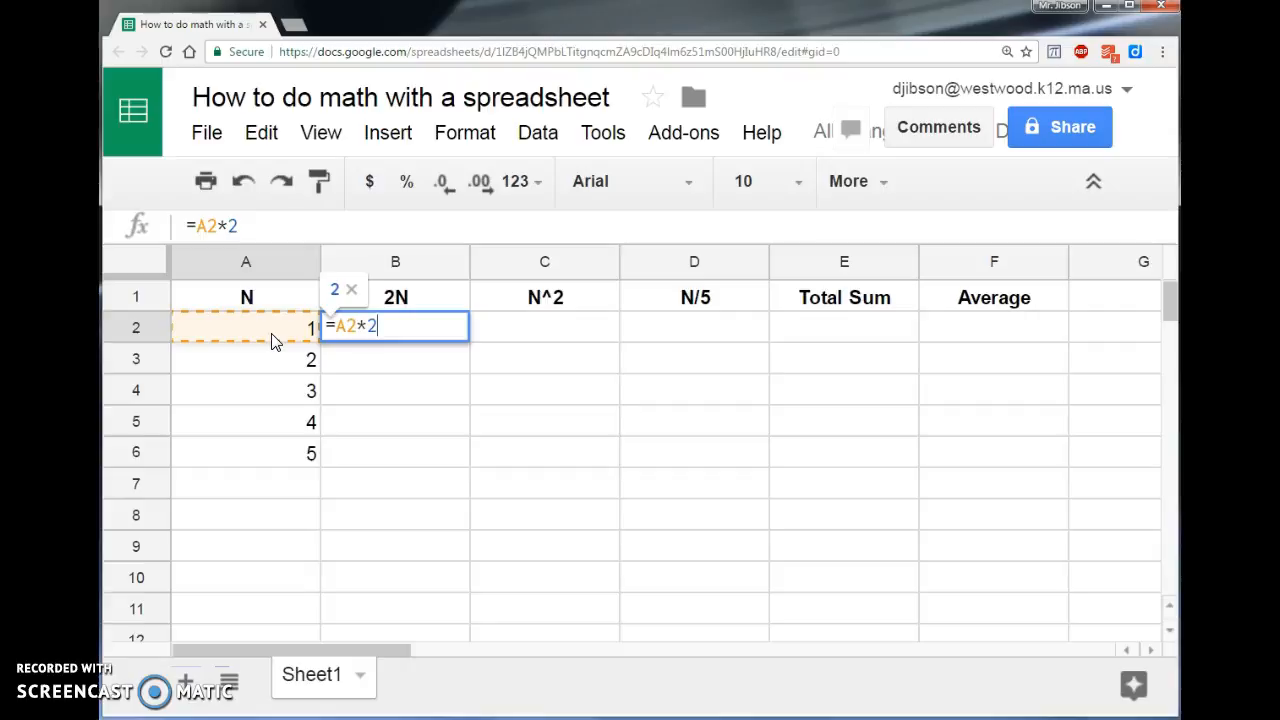
key("enter")
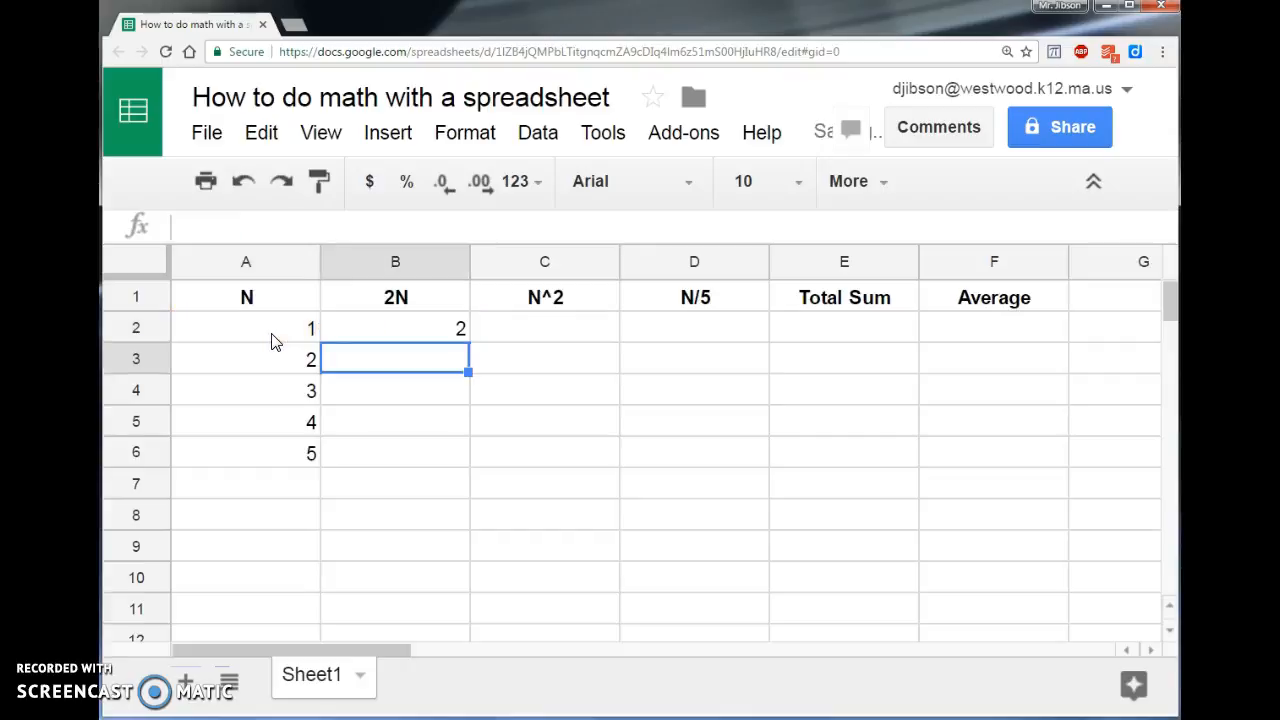
left_click(396, 328)
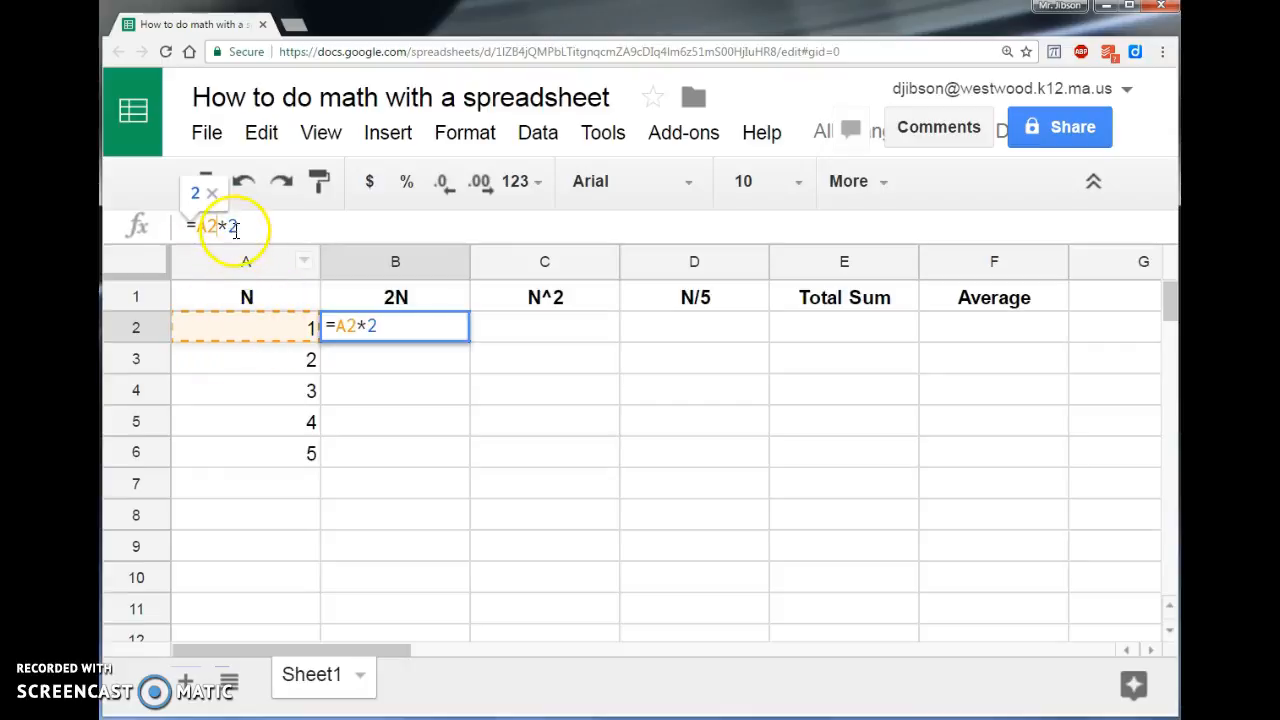
key("enter")
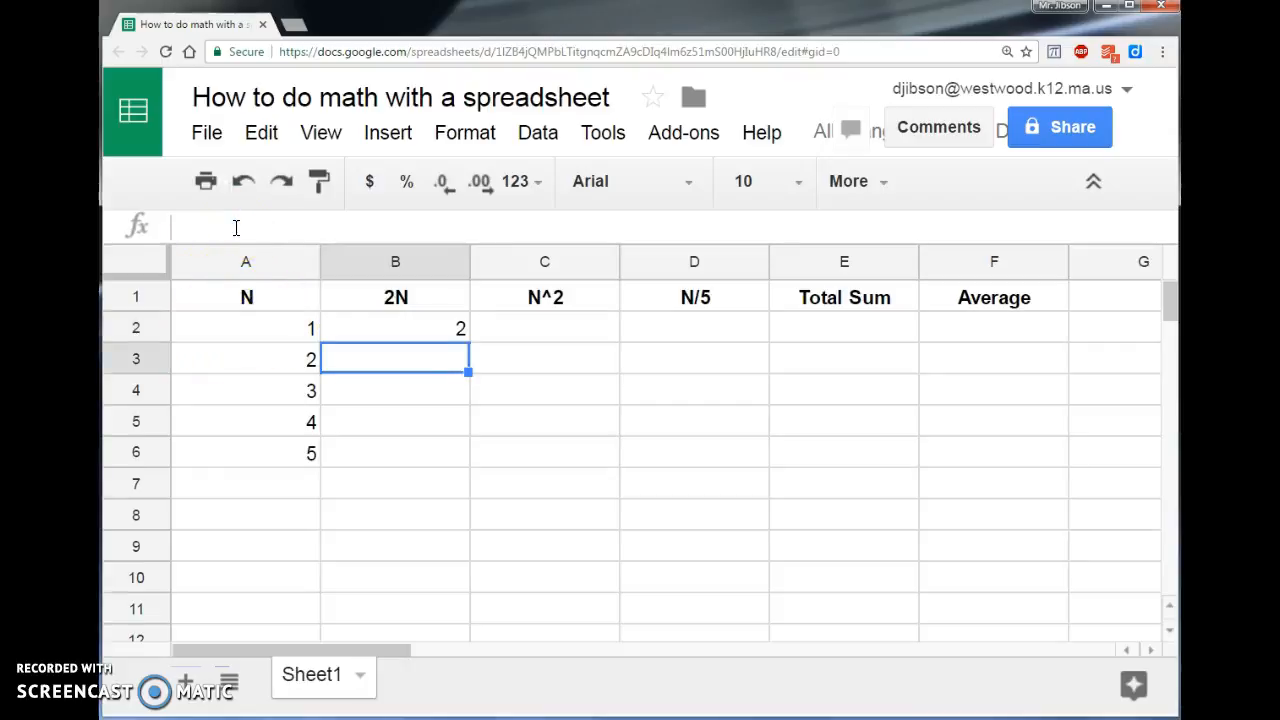
Fill the =A2*2 formula down B2:B6, giving 2, 4, 6, 8, 10, and inspect the copied formulas
left_click(396, 328)
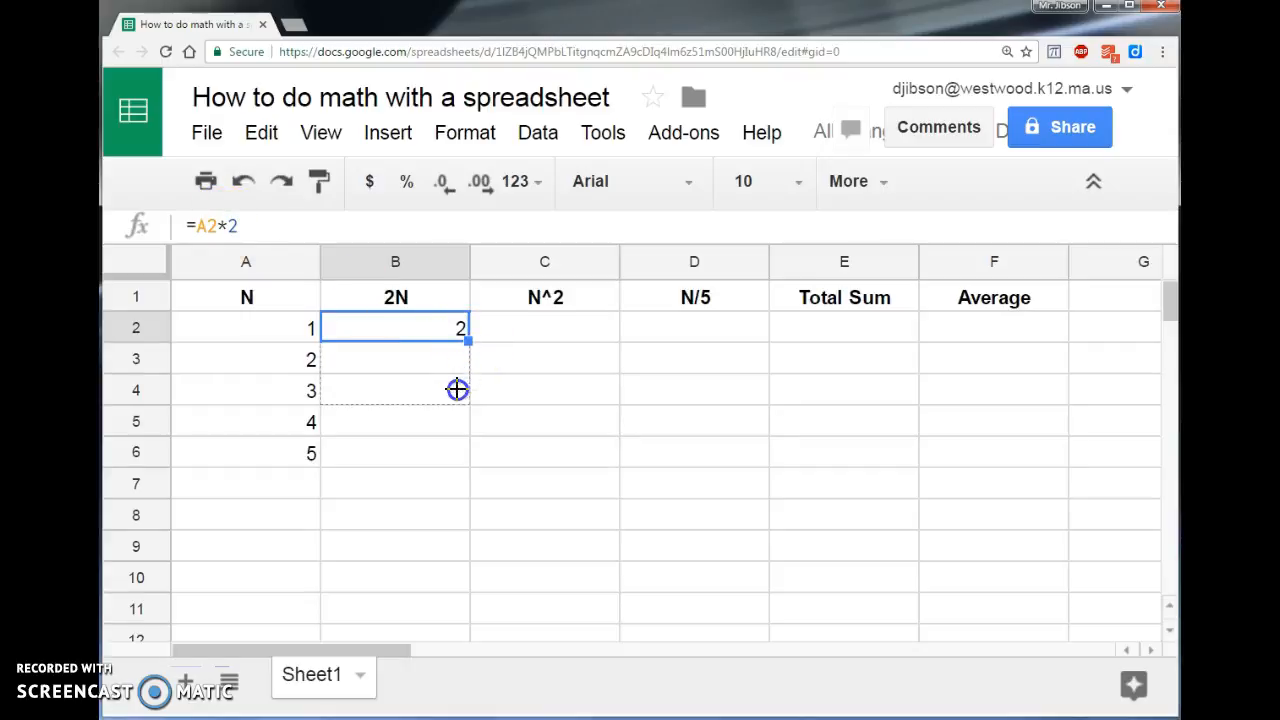
left_click_drag(468, 340, 468, 464)
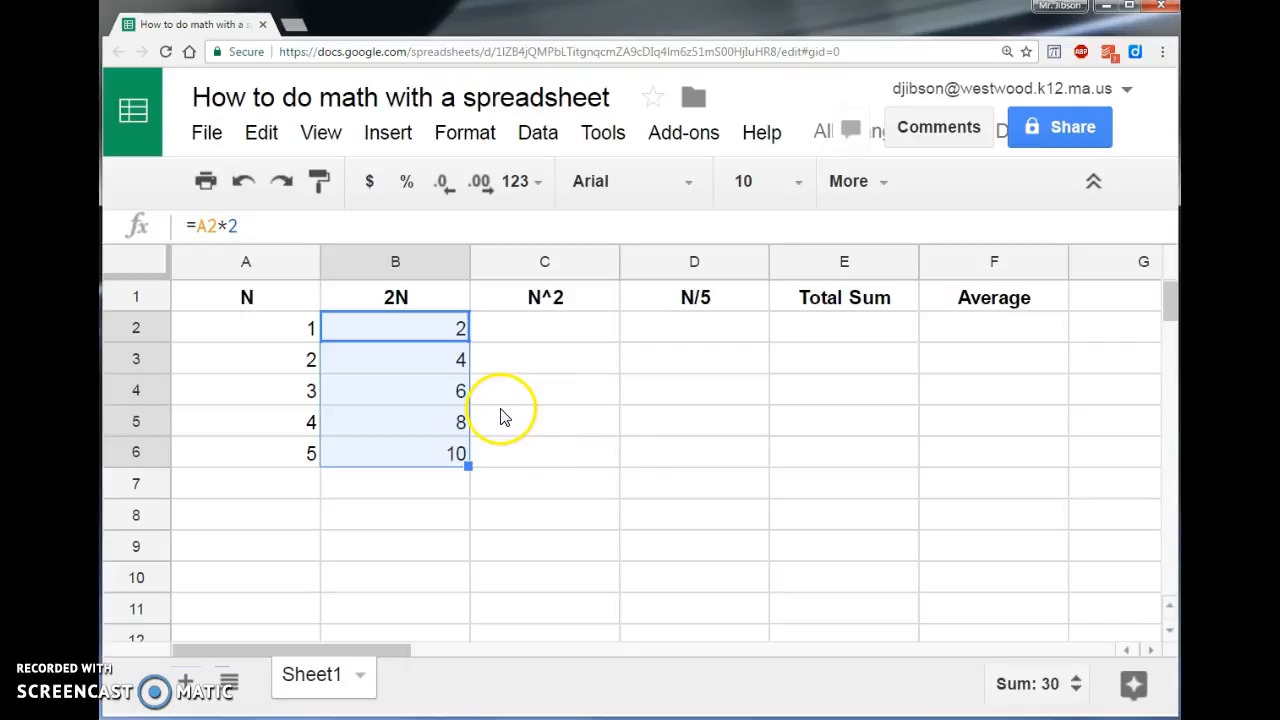
left_click(396, 328)
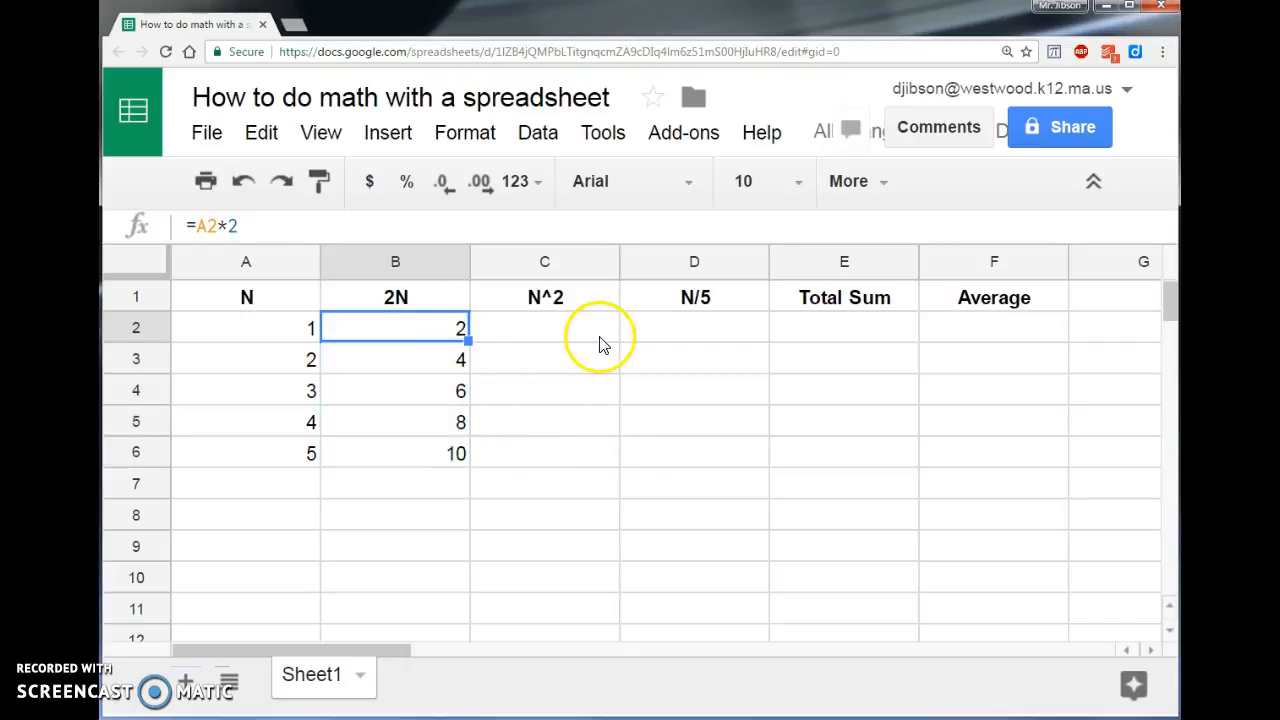
mouse_move(218, 258)
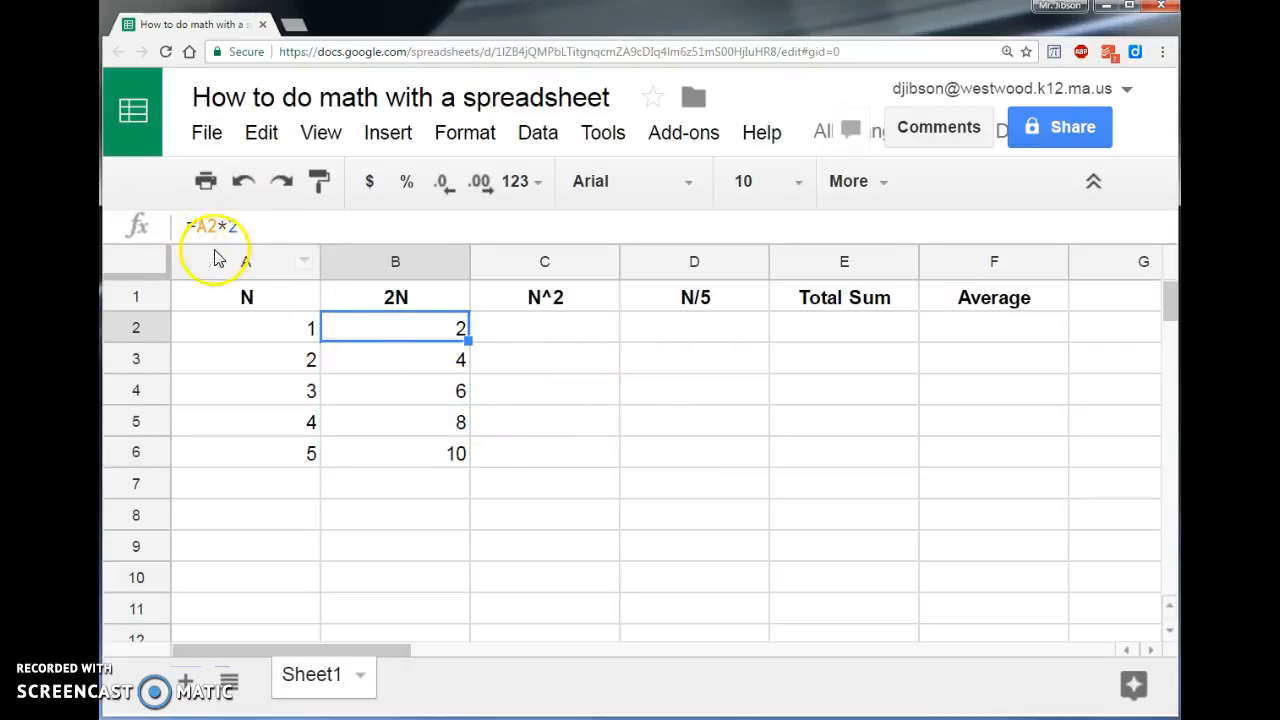
left_click(396, 360)
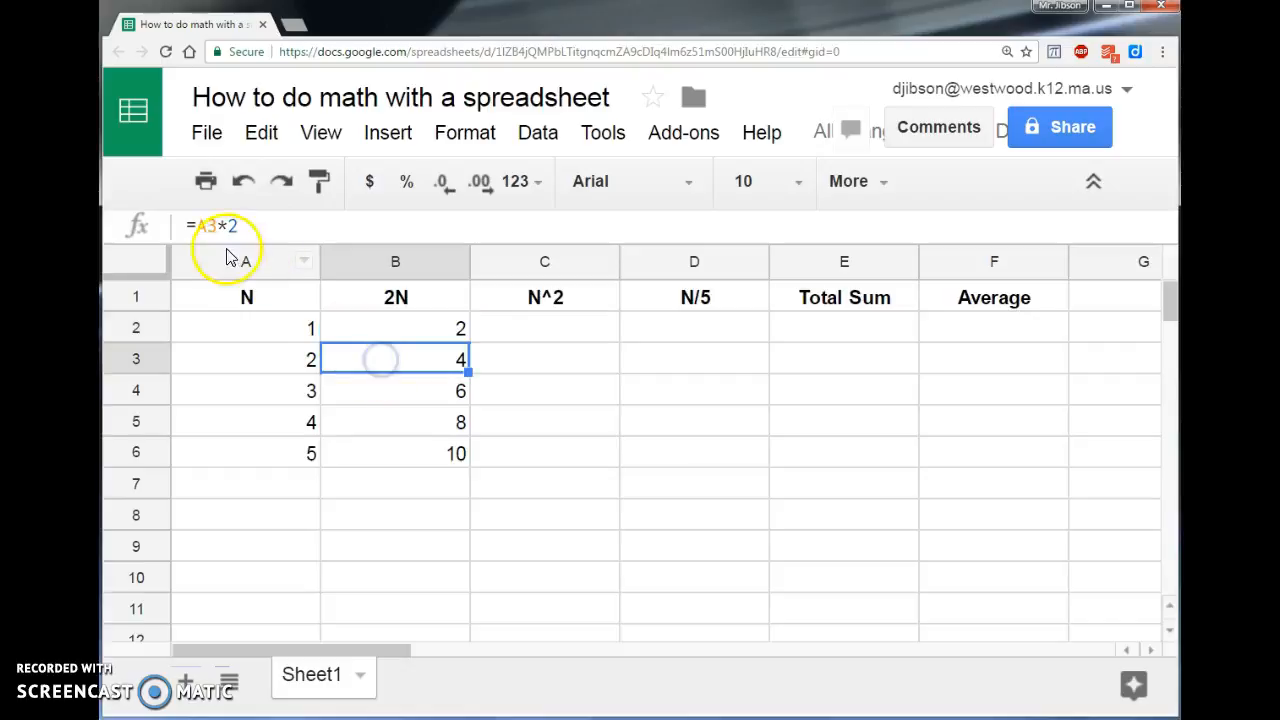
left_click(396, 390)
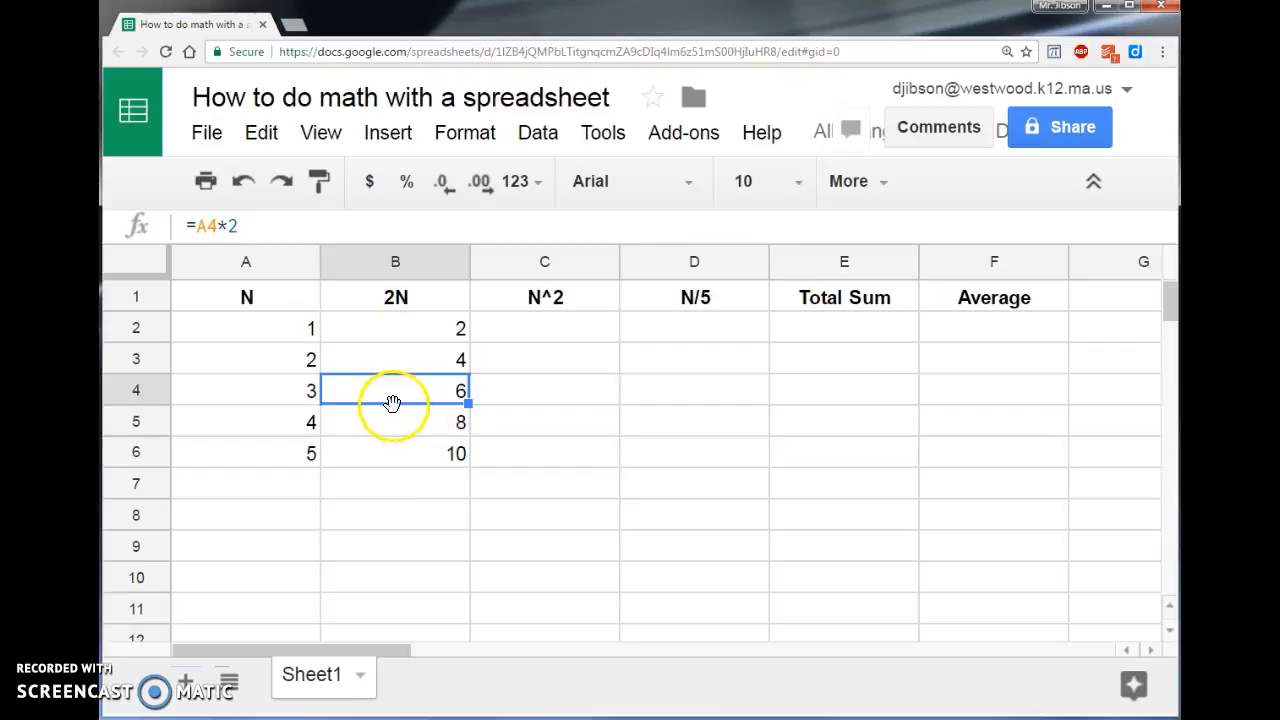
mouse_move(378, 448)
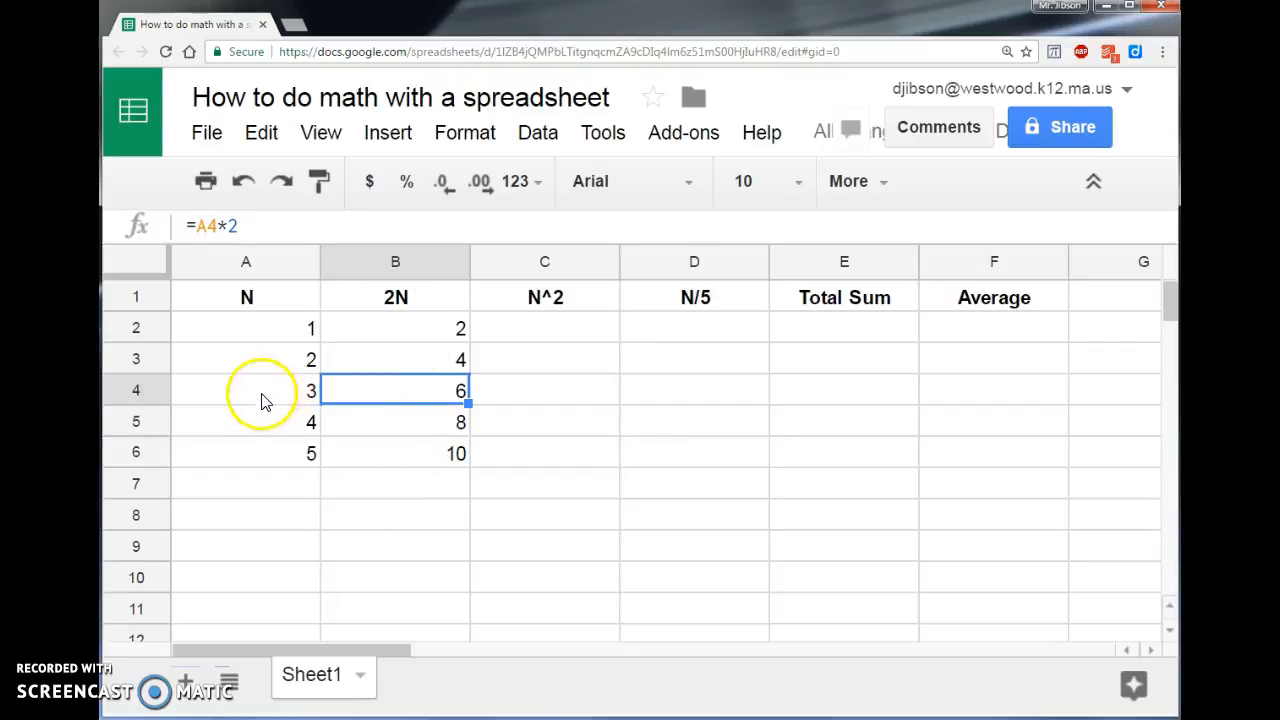
left_click(246, 390)
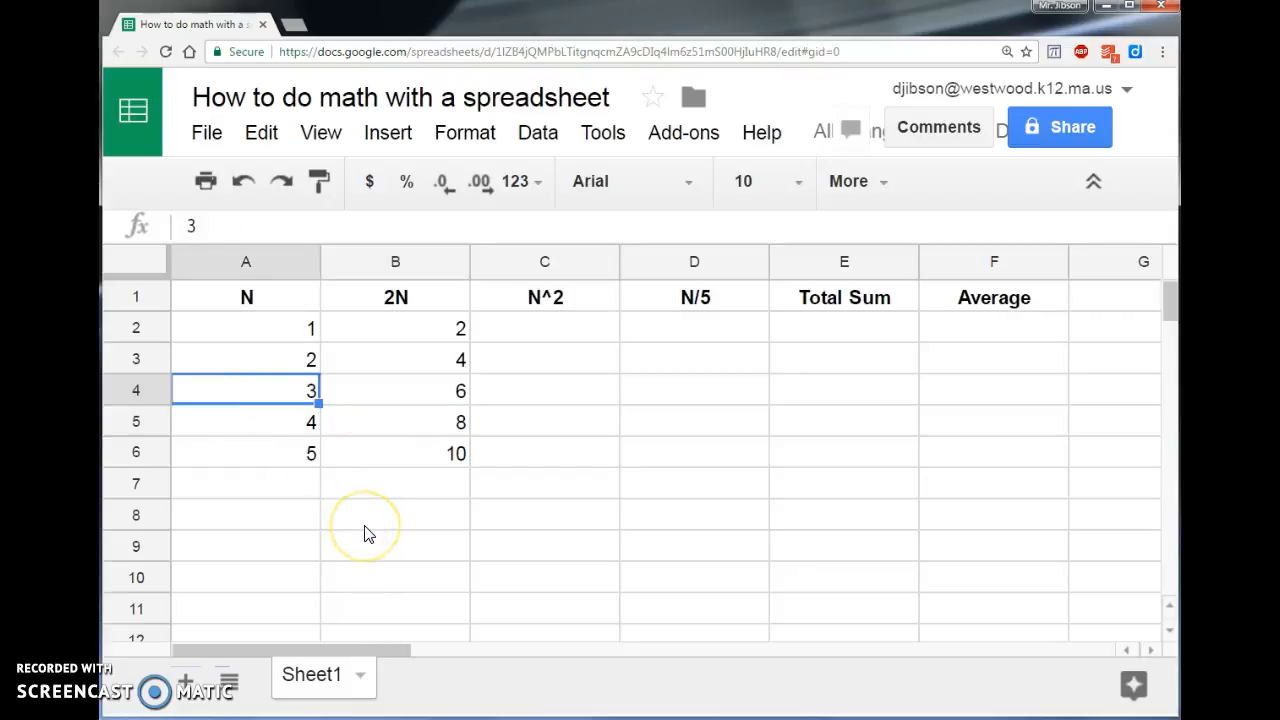
type("19")
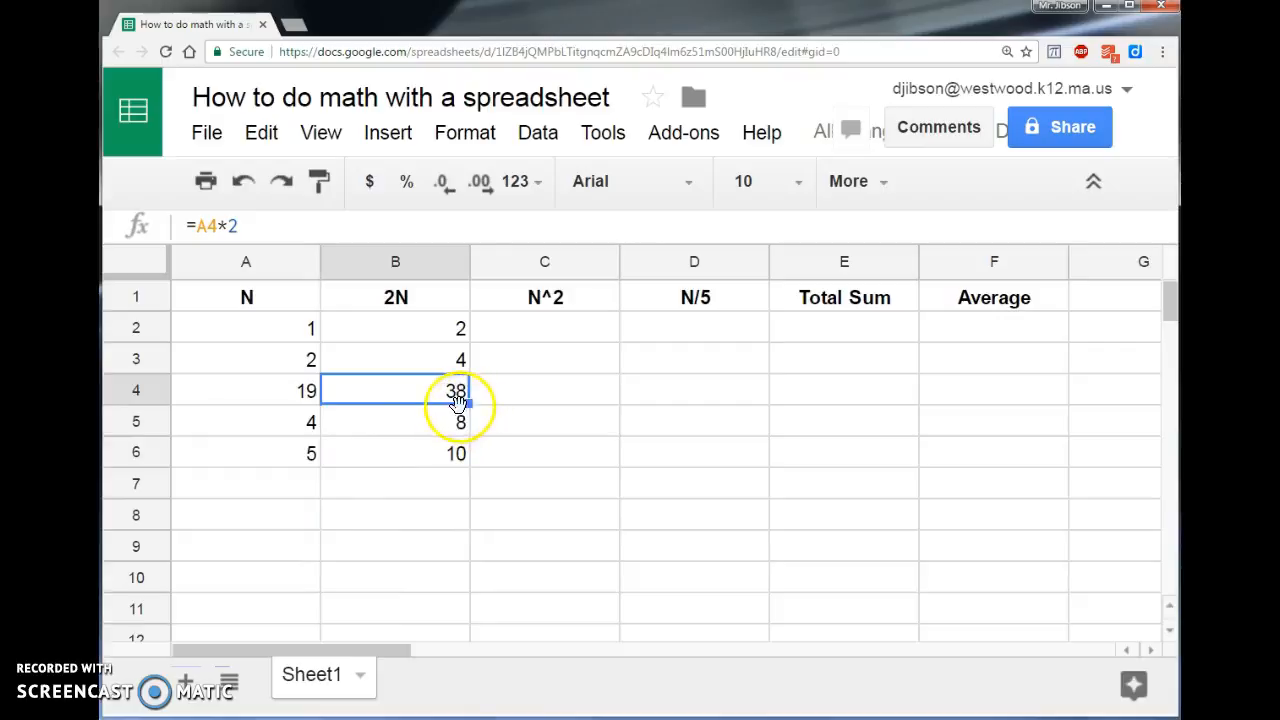
left_click(246, 390)
type("3")
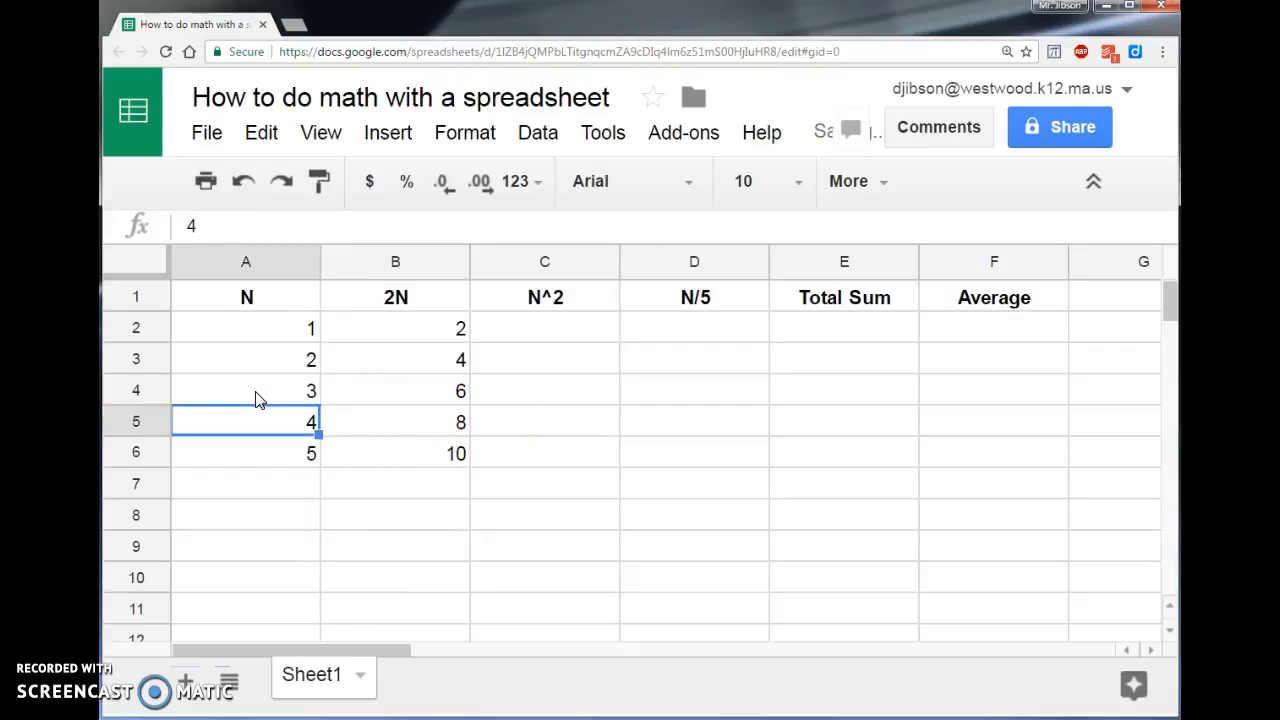
left_click(544, 328)
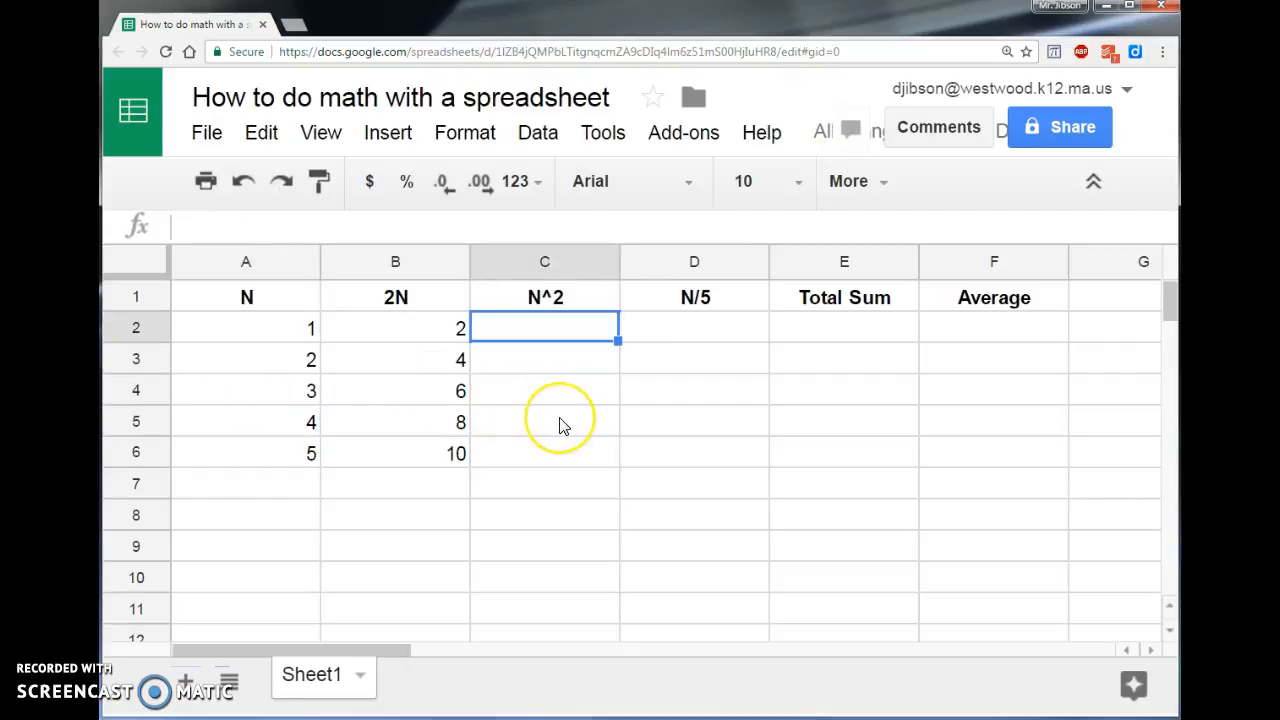
Make C2 square N with the formula =A2^2, showing 1
type("=")
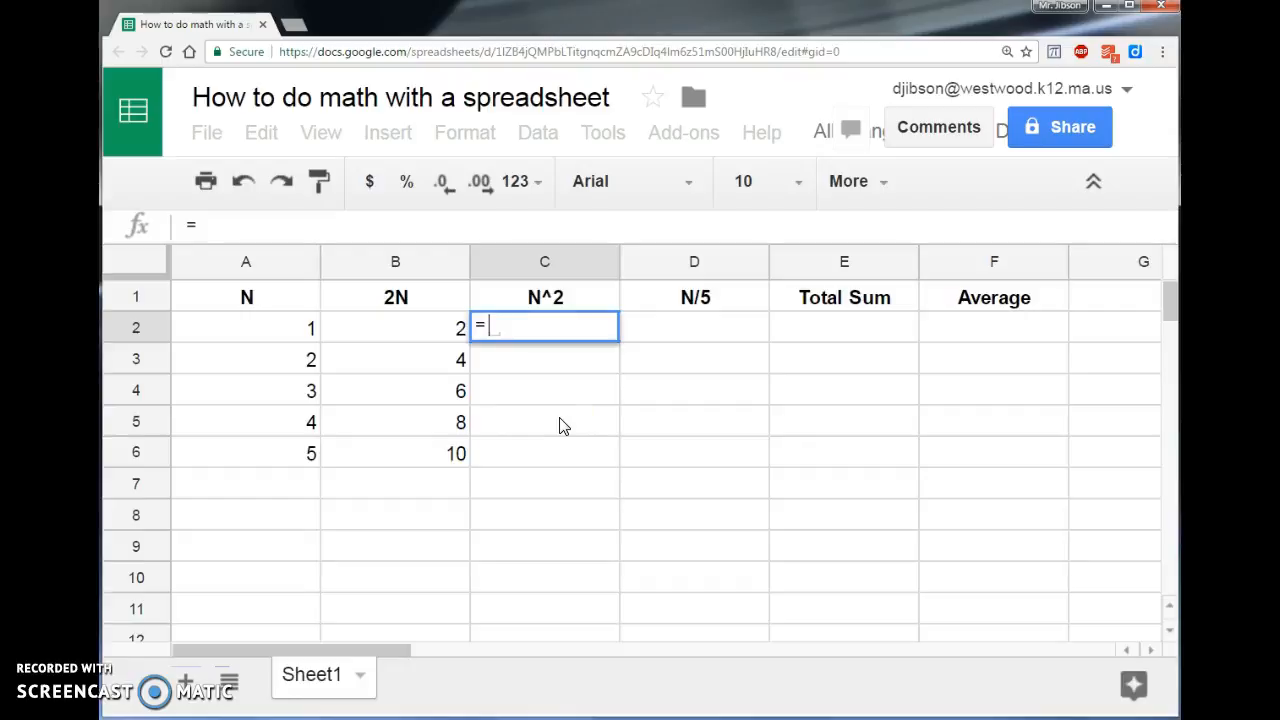
left_click(246, 328)
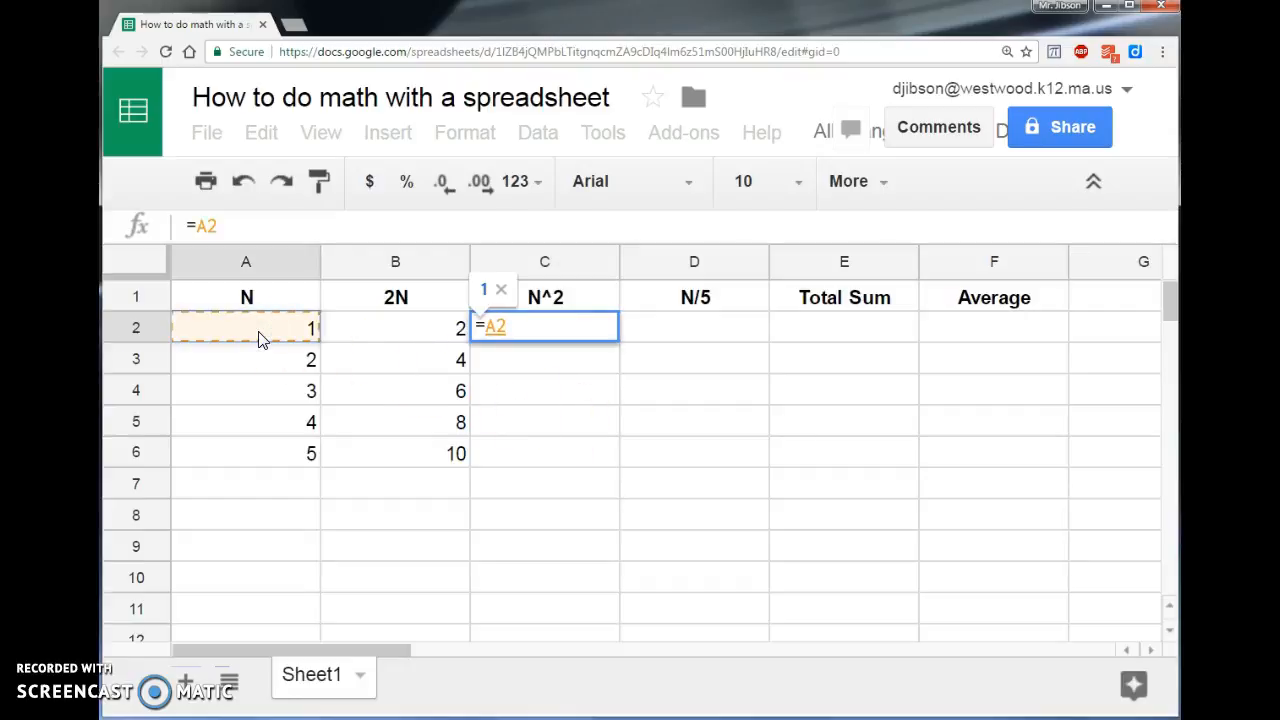
type("^")
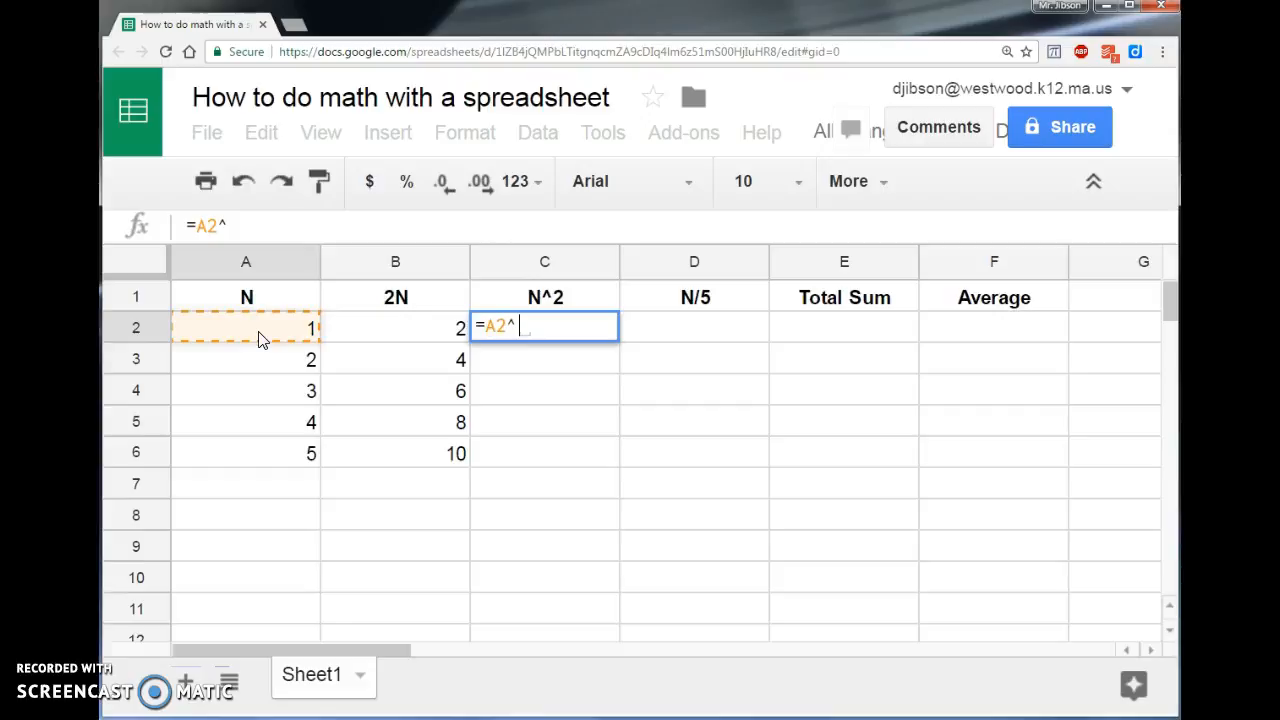
type("2")
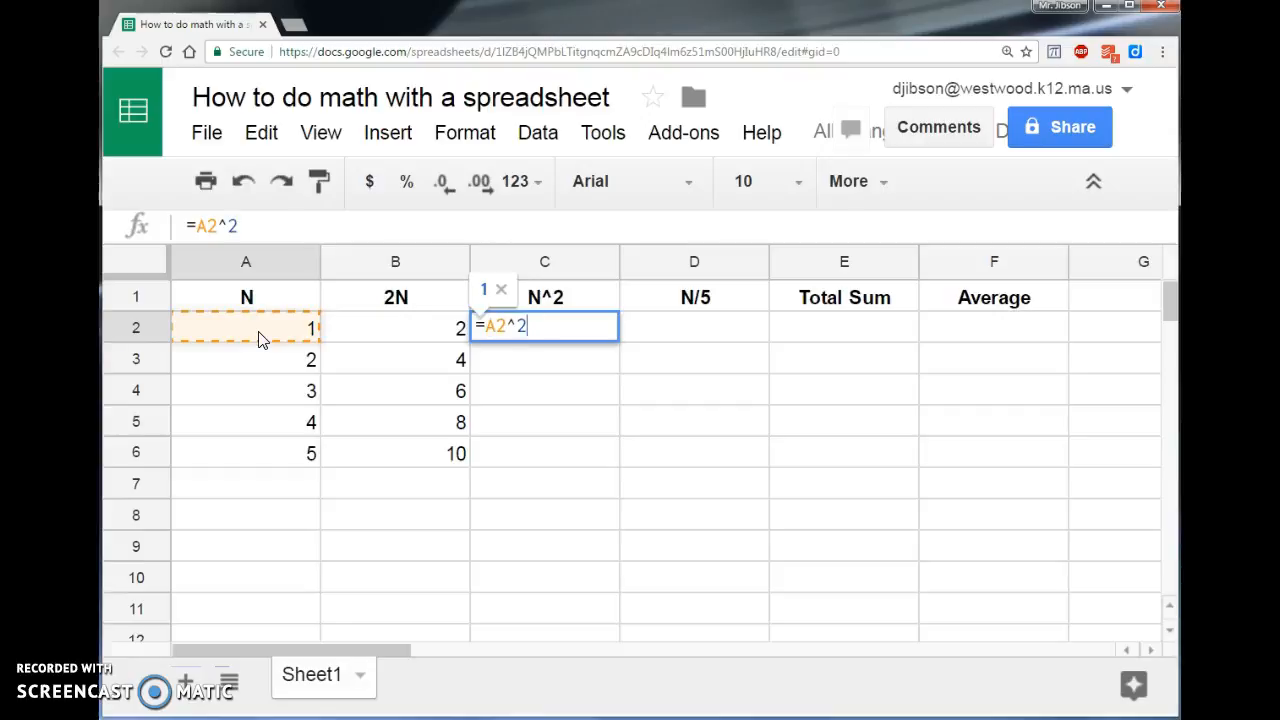
key("enter")
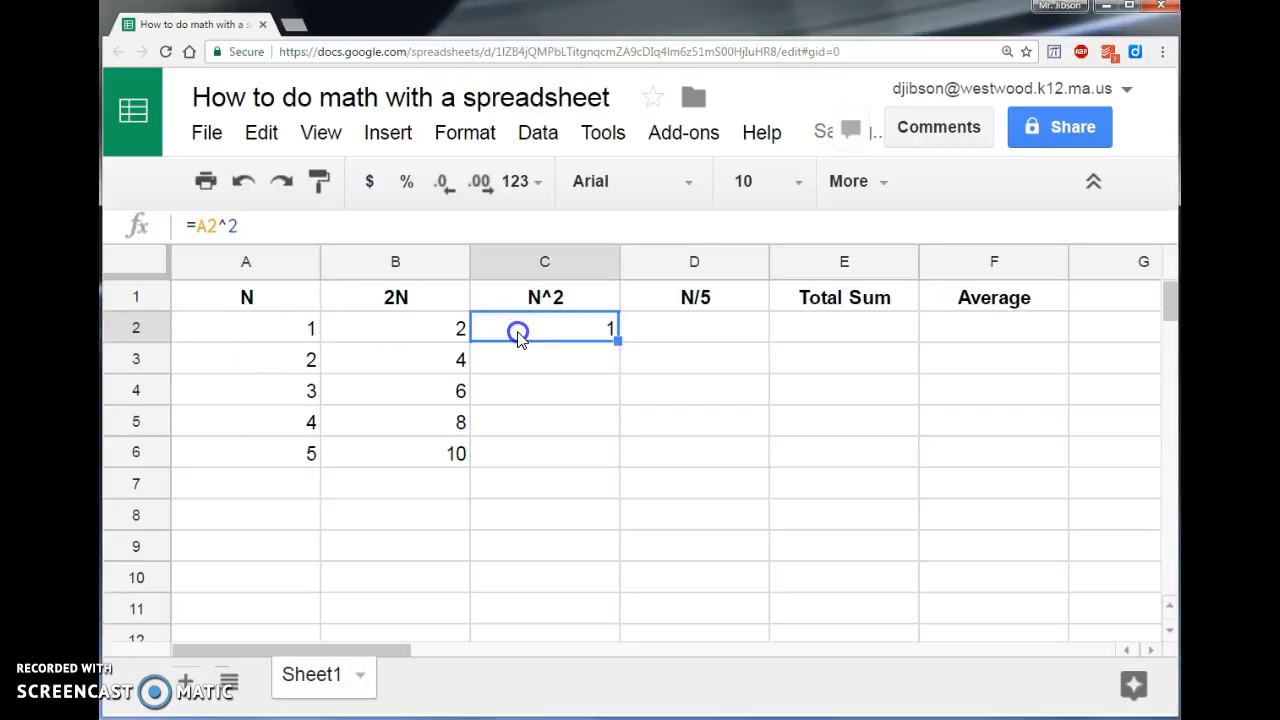
Fill the squaring formula down C2:C6 to give 1, 4, 9, 16, 25 and check the copies
left_click_drag(516, 332, 620, 424)
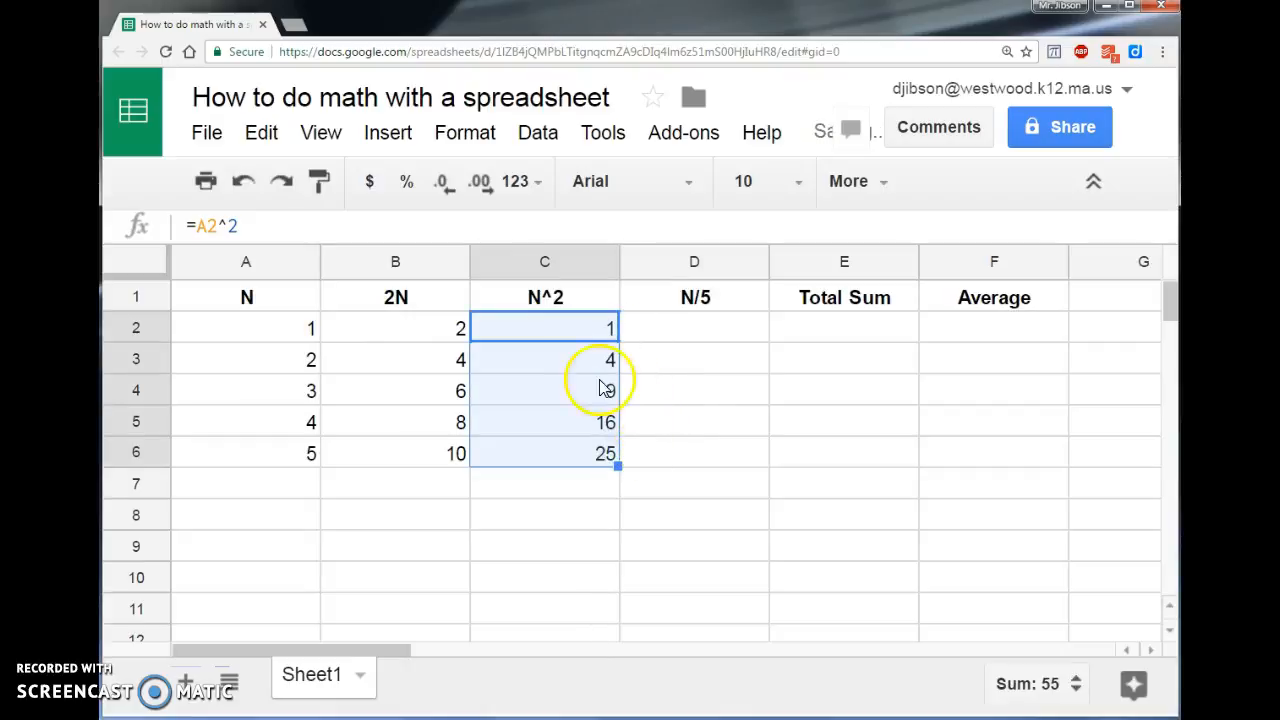
left_click(544, 360)
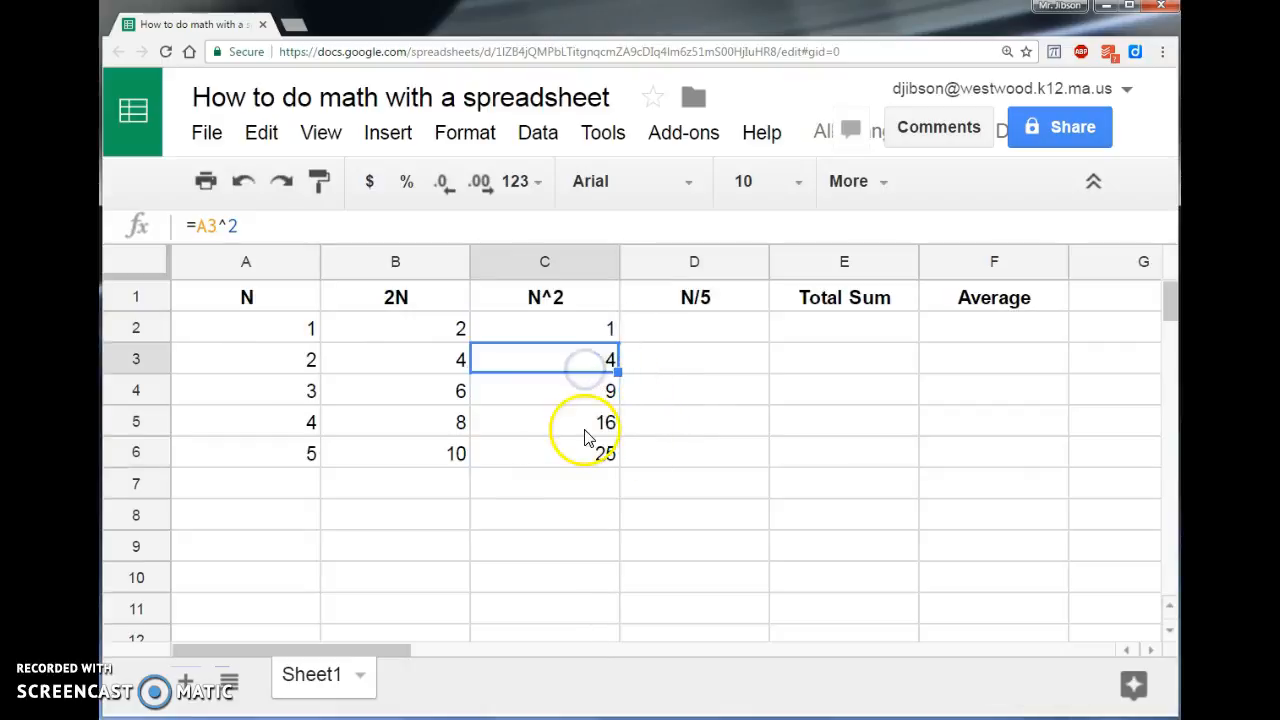
left_click(544, 420)
type("=")
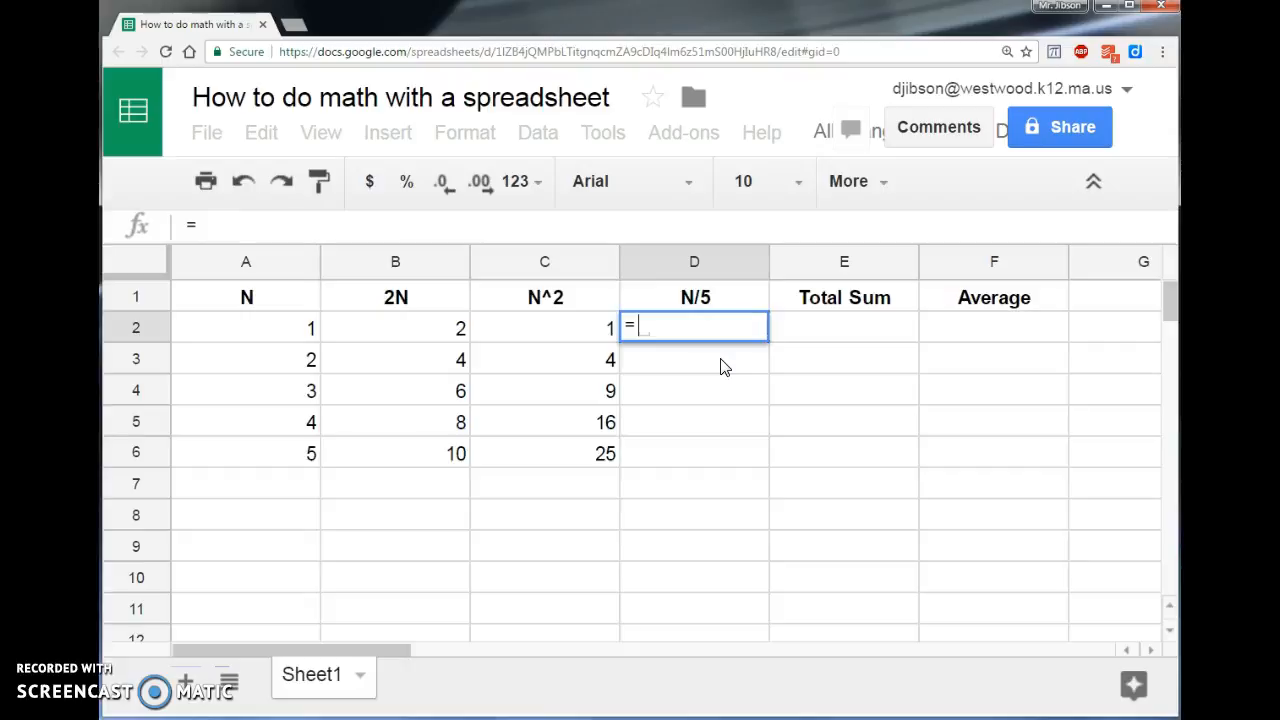
Make D2 compute =A2/5 and fill it down to D6, giving 0.2, 0.4, 0.6, 0.8, 1
left_click(246, 328)
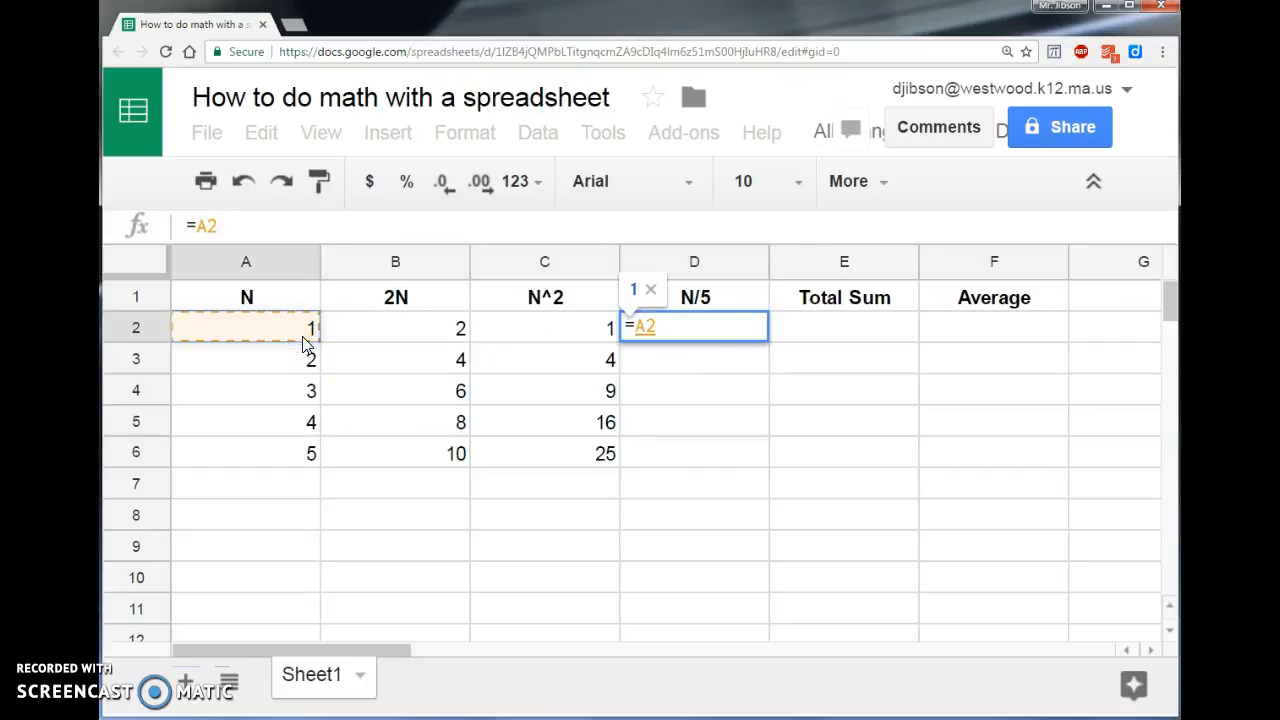
type("/5")
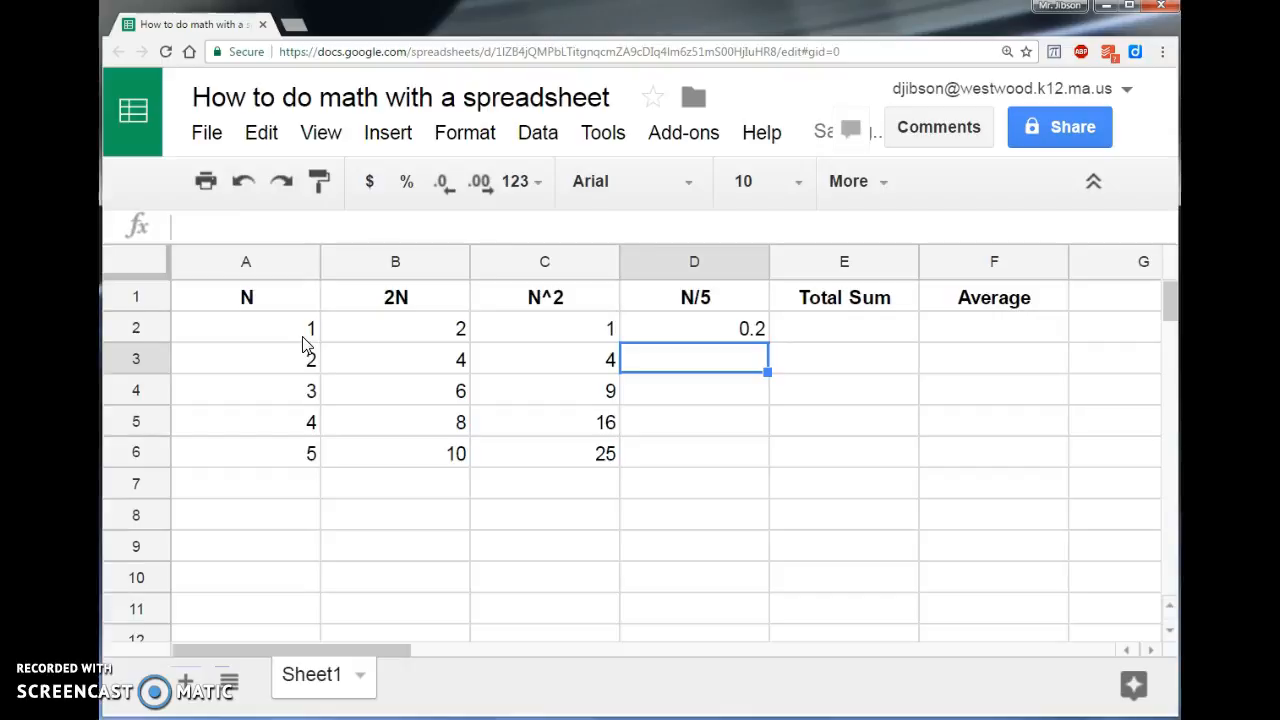
left_click(694, 328)
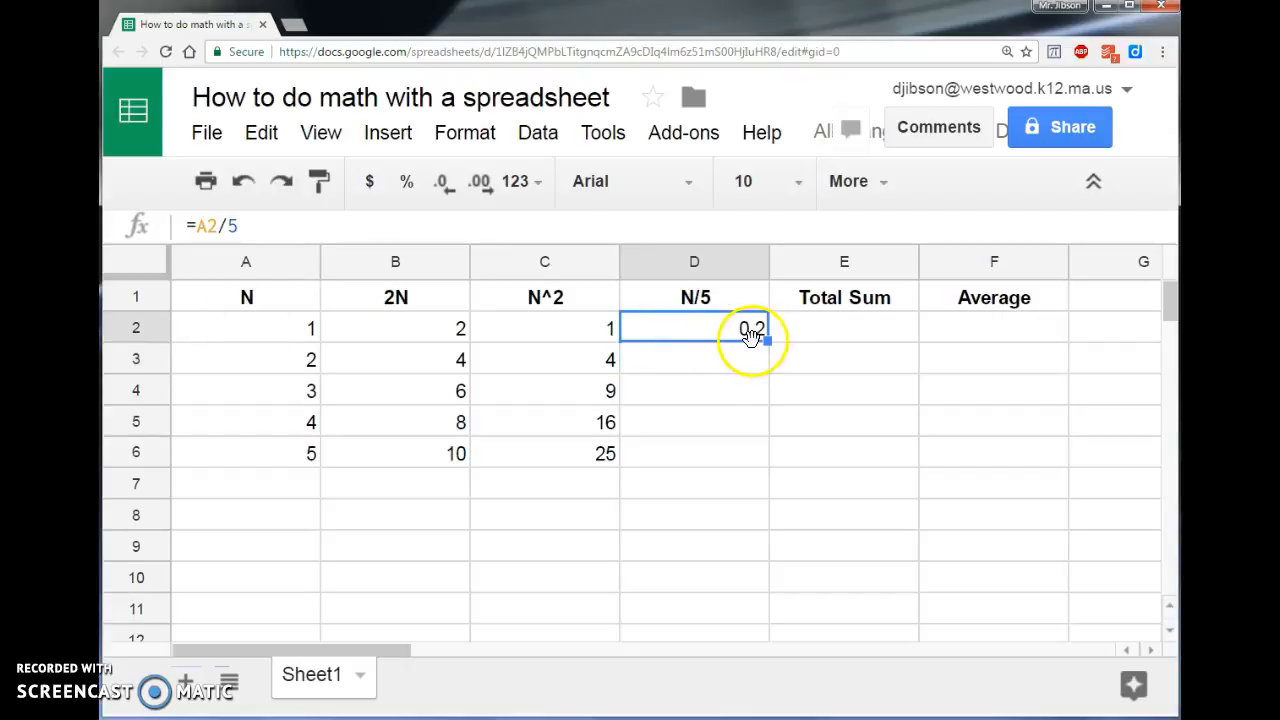
left_click_drag(764, 340, 764, 464)
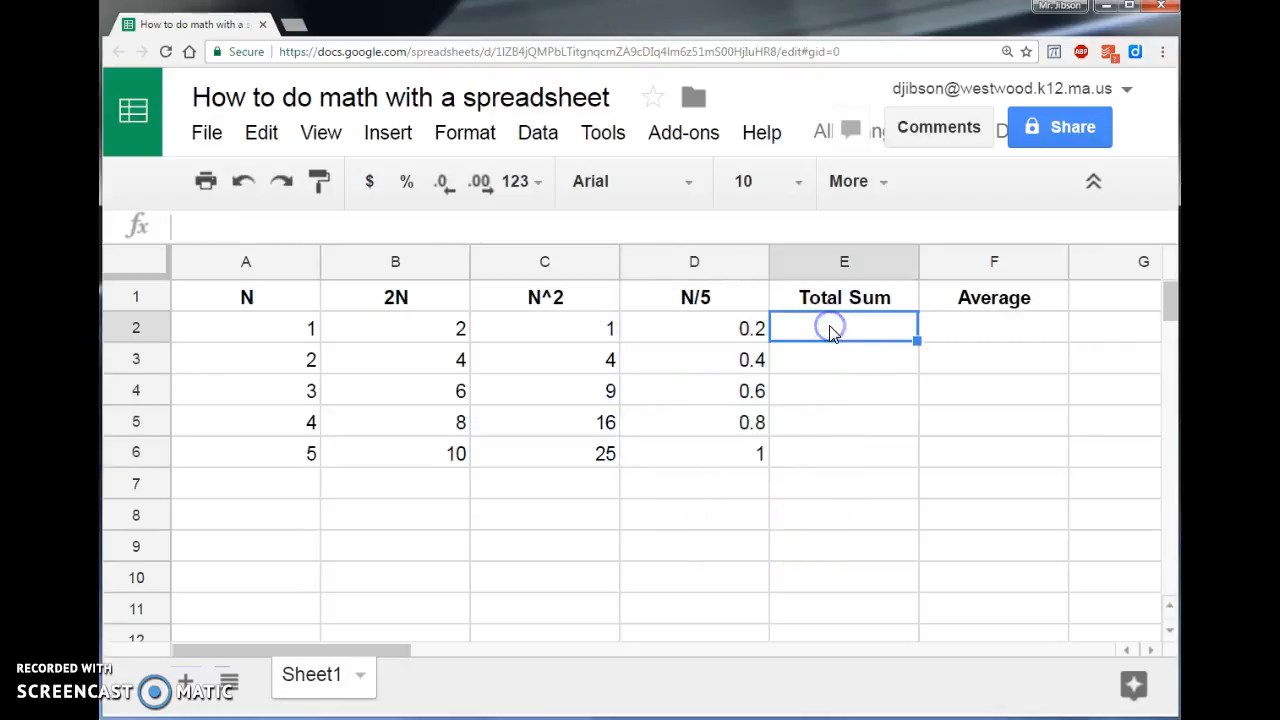
Make E2 compute =sum(A2:D2) and fill it down to E6, giving 4.2 to 41
left_click(844, 328)
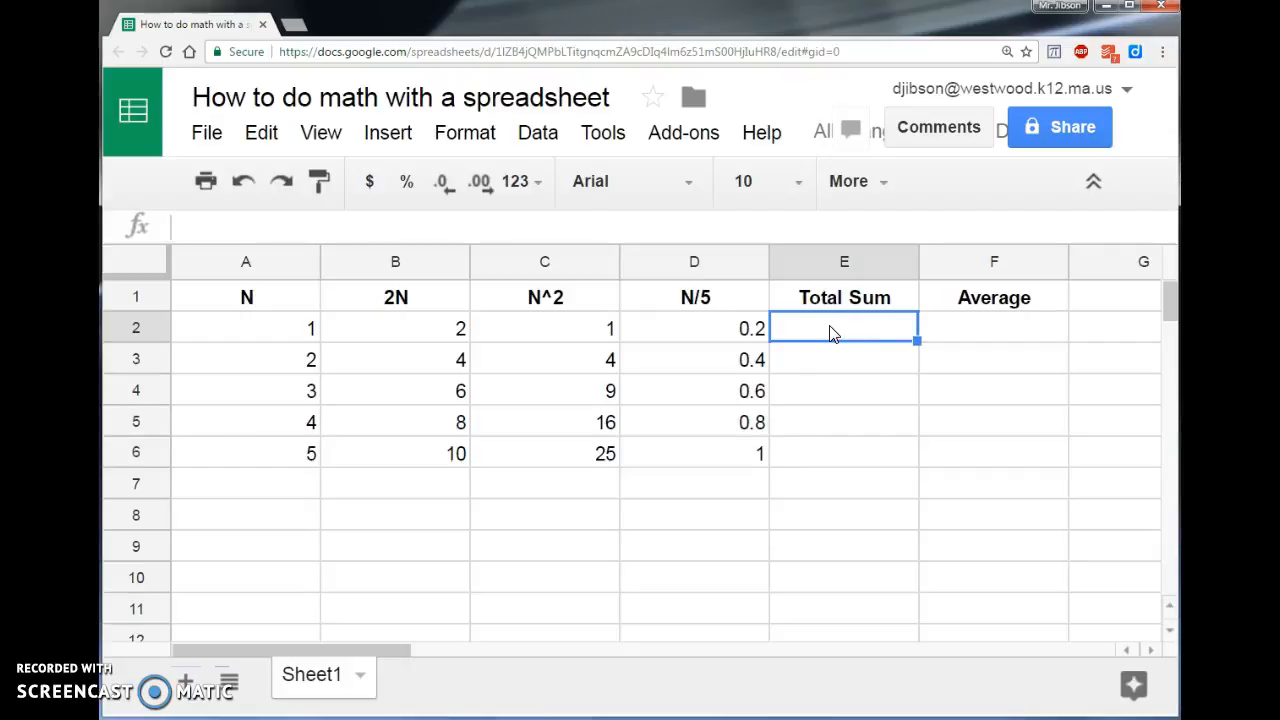
type("=sum")
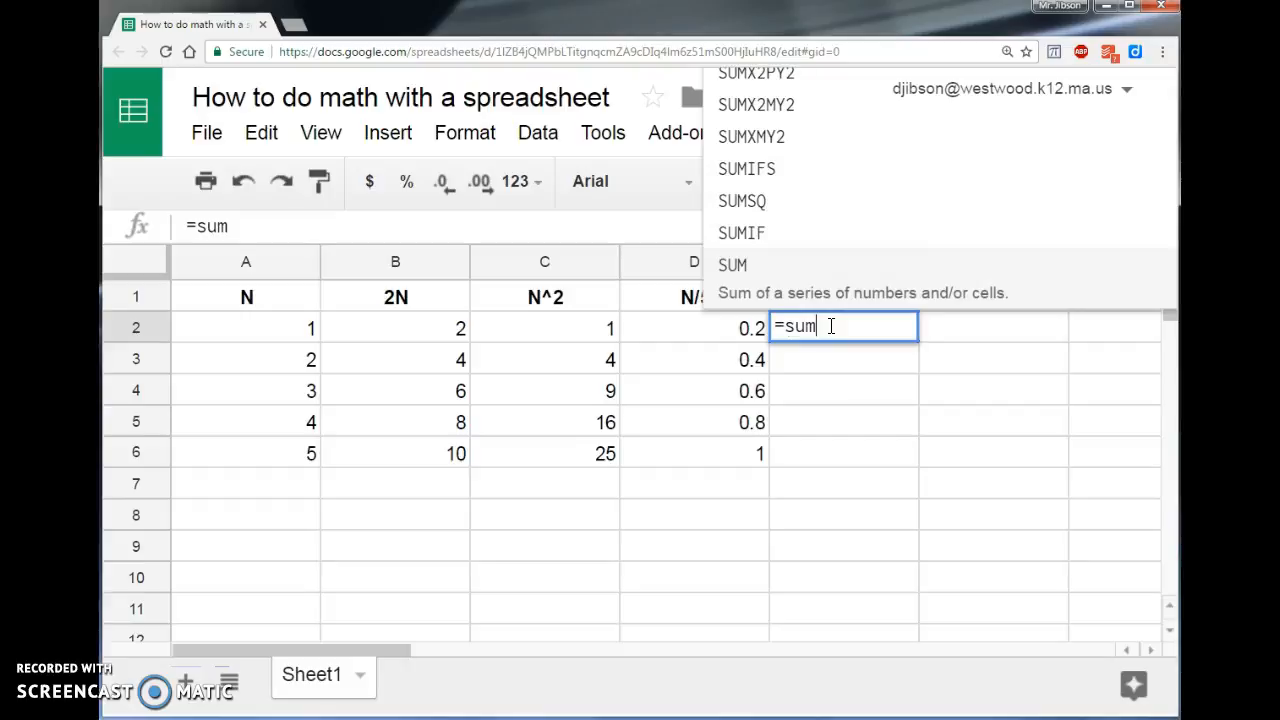
type("(A2:D2")
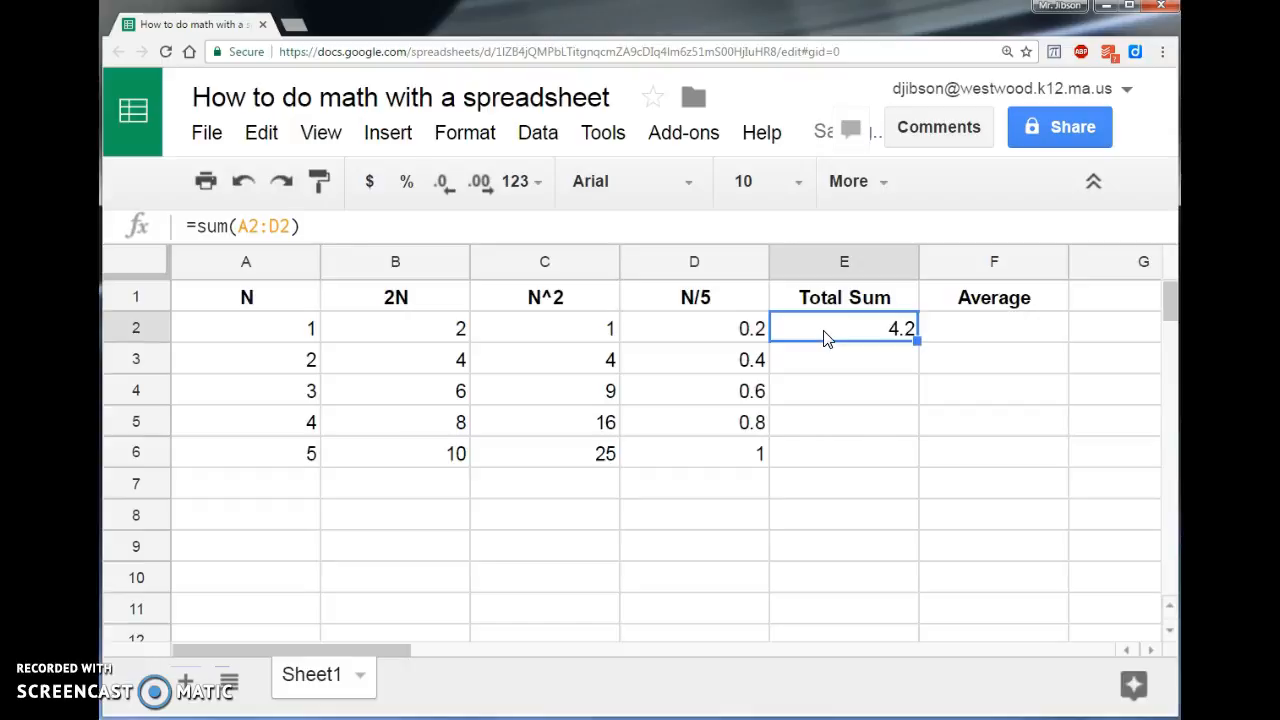
left_click_drag(916, 340, 918, 428)
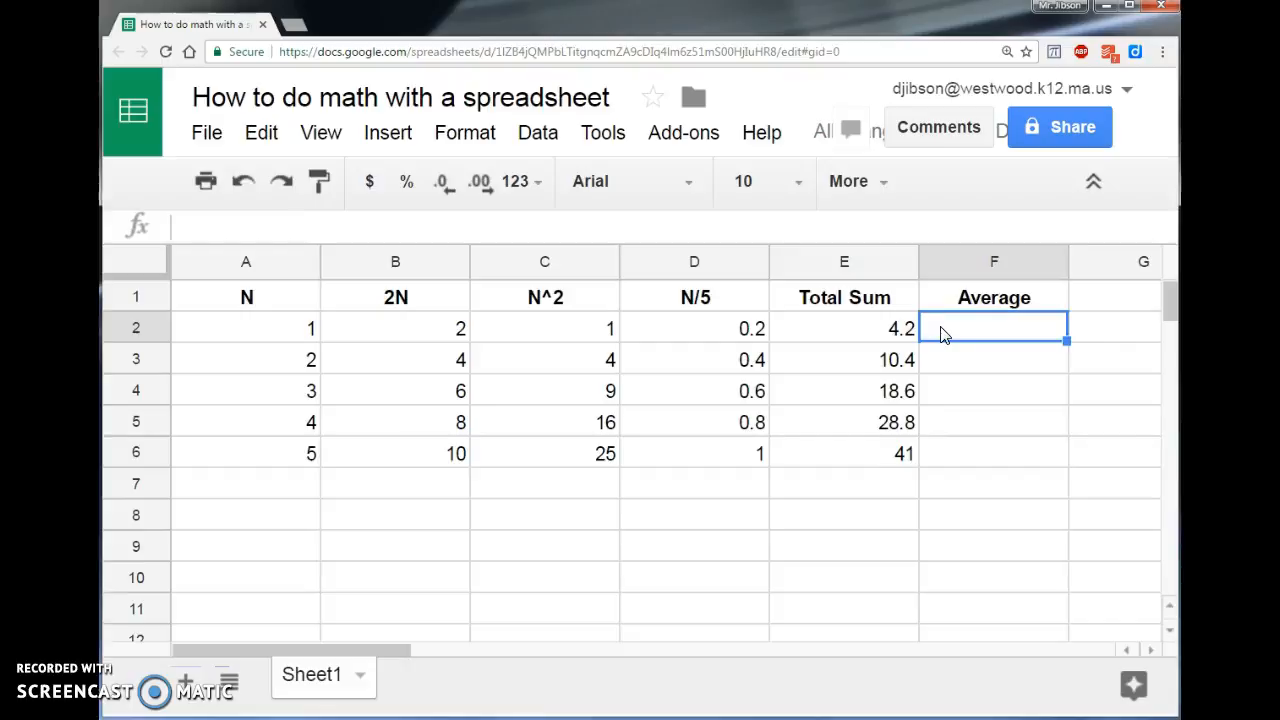
Make F2 compute =average(A2:D2) and fill it down to F6, giving 1.05 to 10.25
type("=average(")
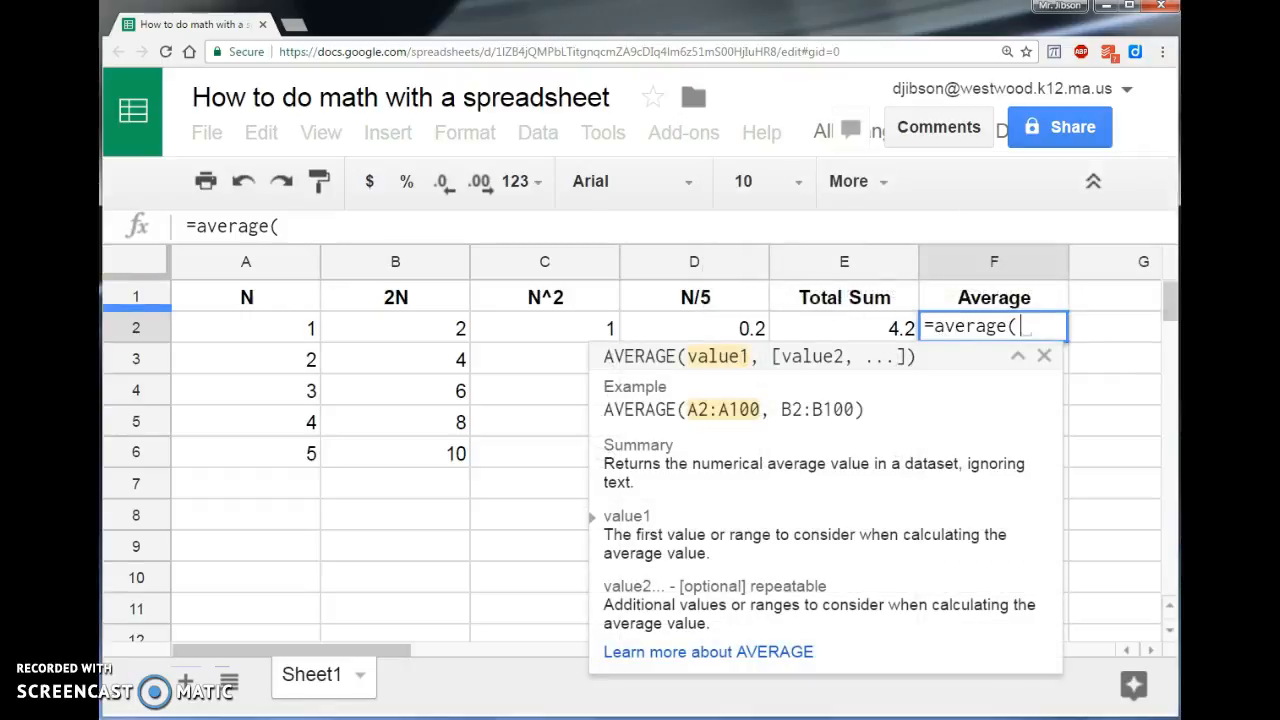
left_click_drag(246, 328, 694, 328)
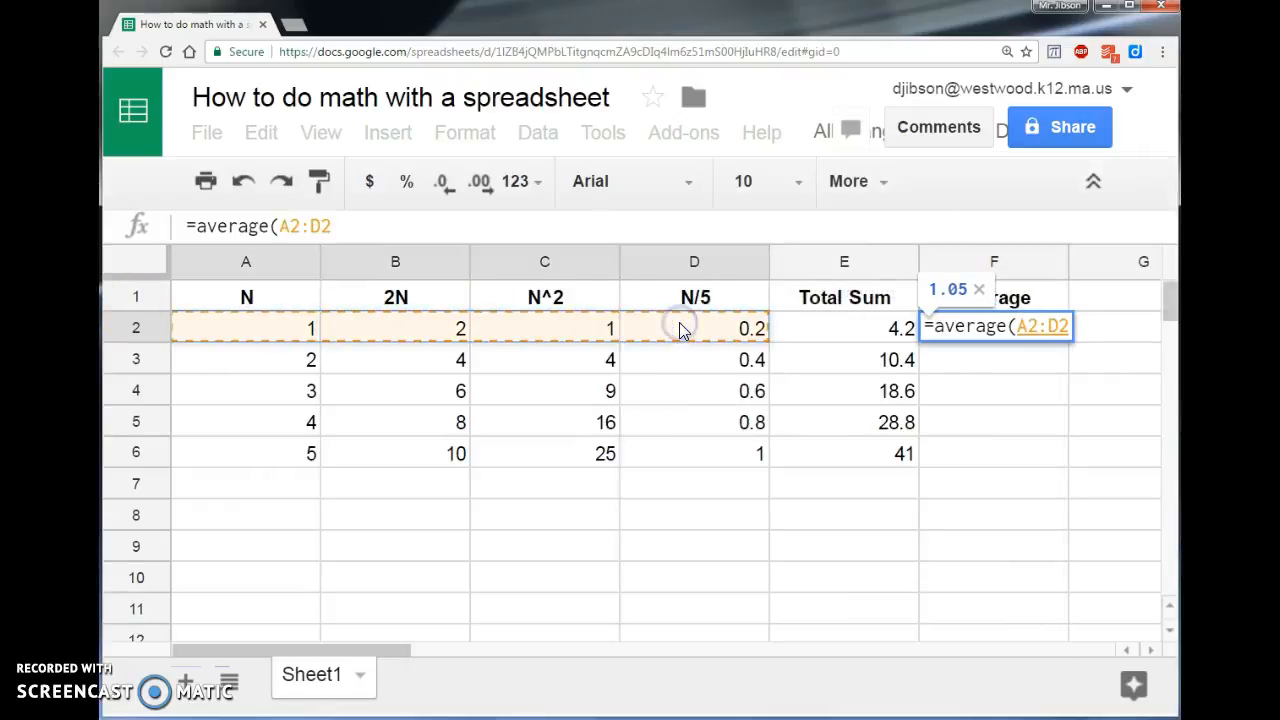
type(")")
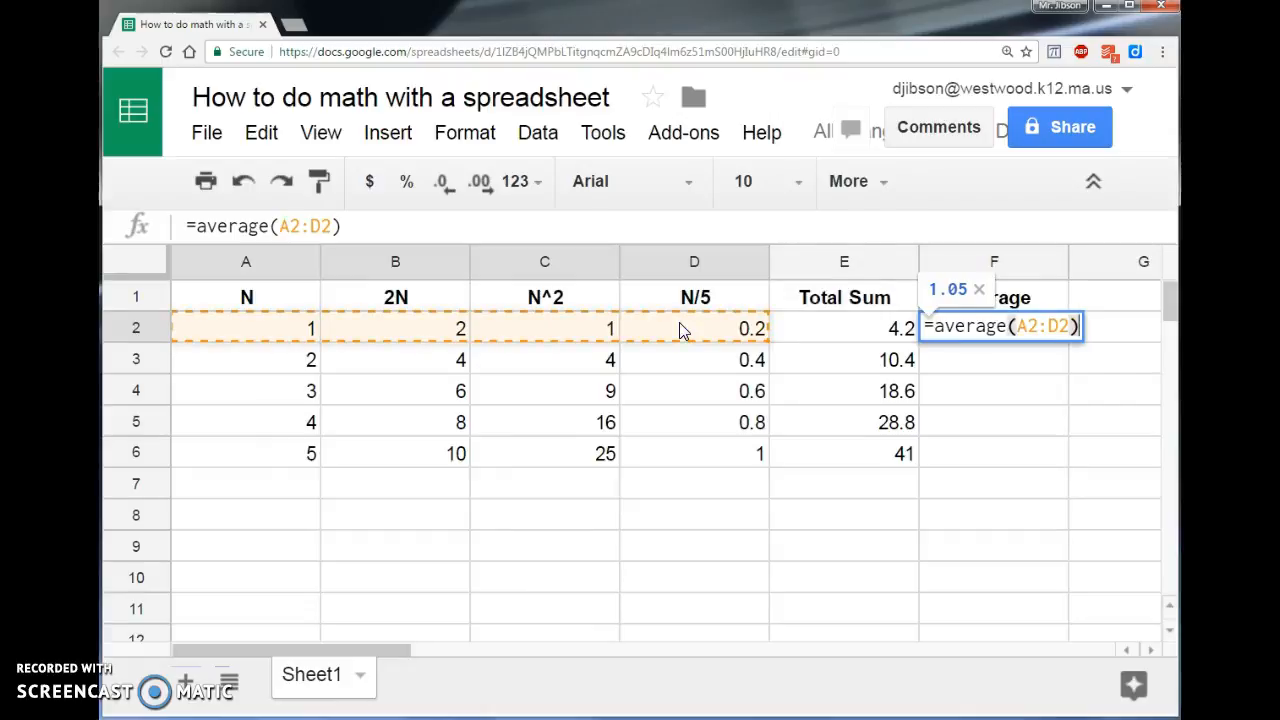
key("Enter")
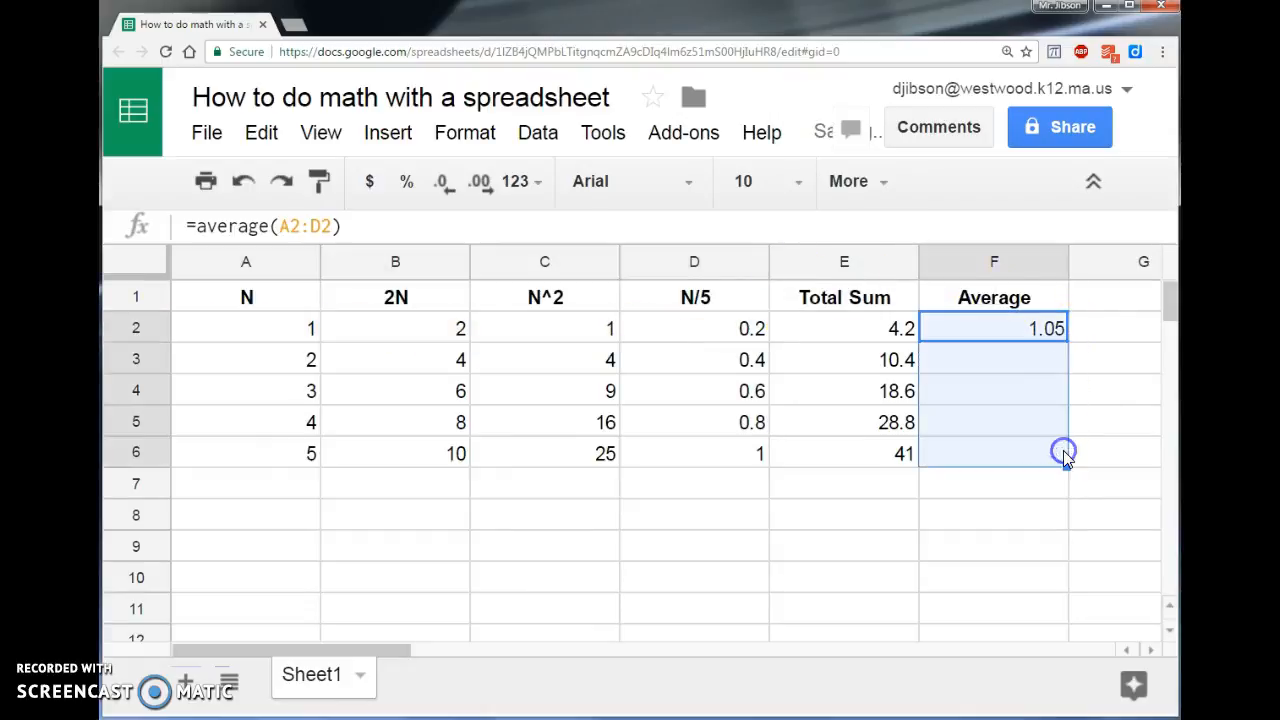
left_click_drag(1064, 328, 1064, 452)
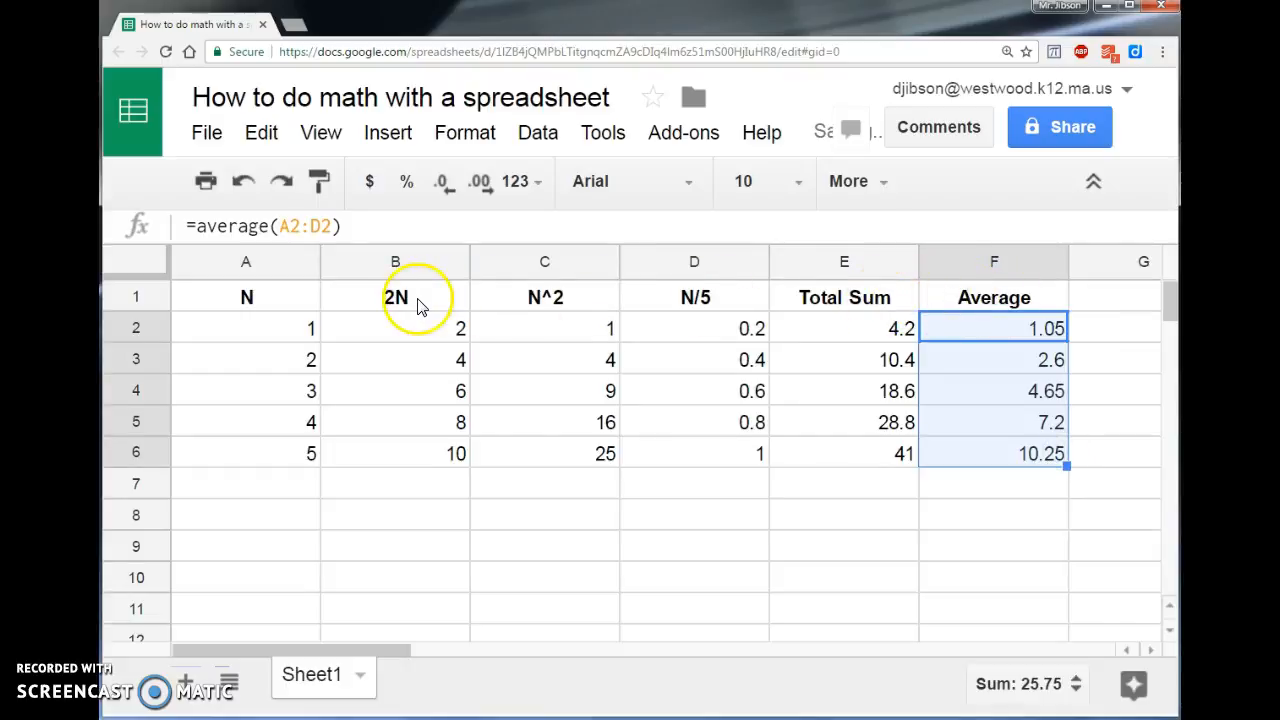
mouse_move(576, 292)
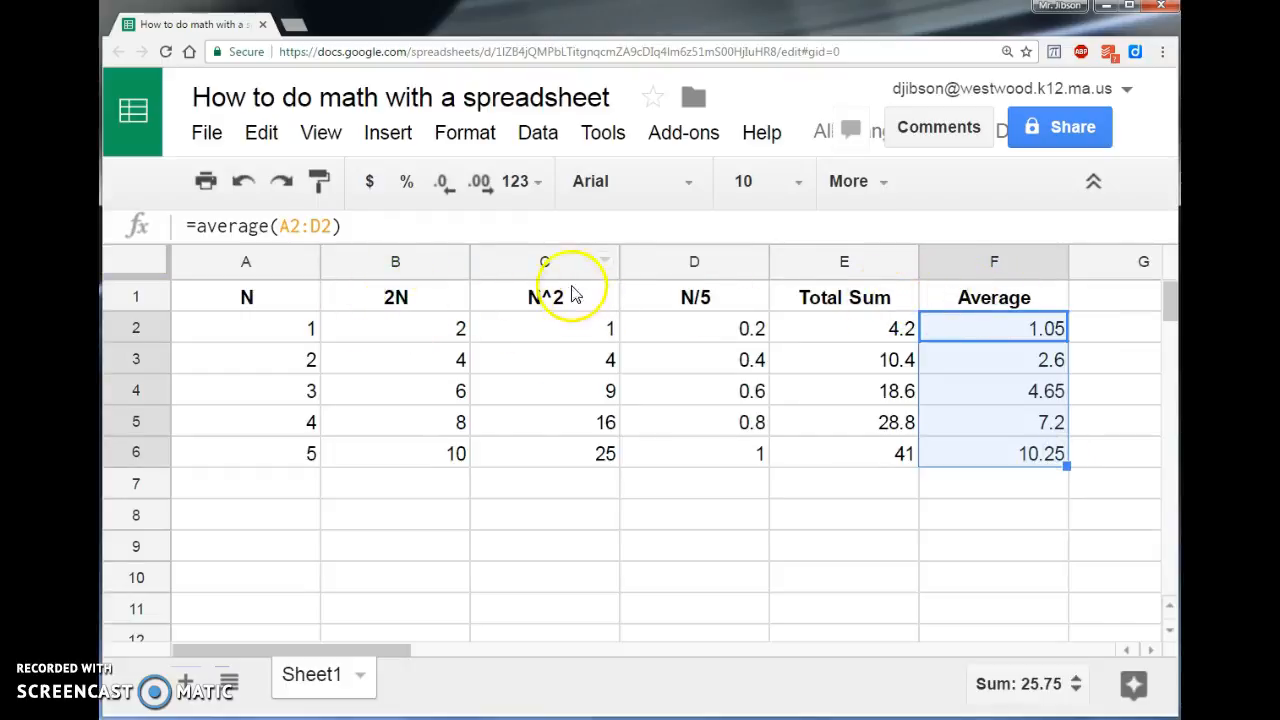
mouse_move(656, 328)
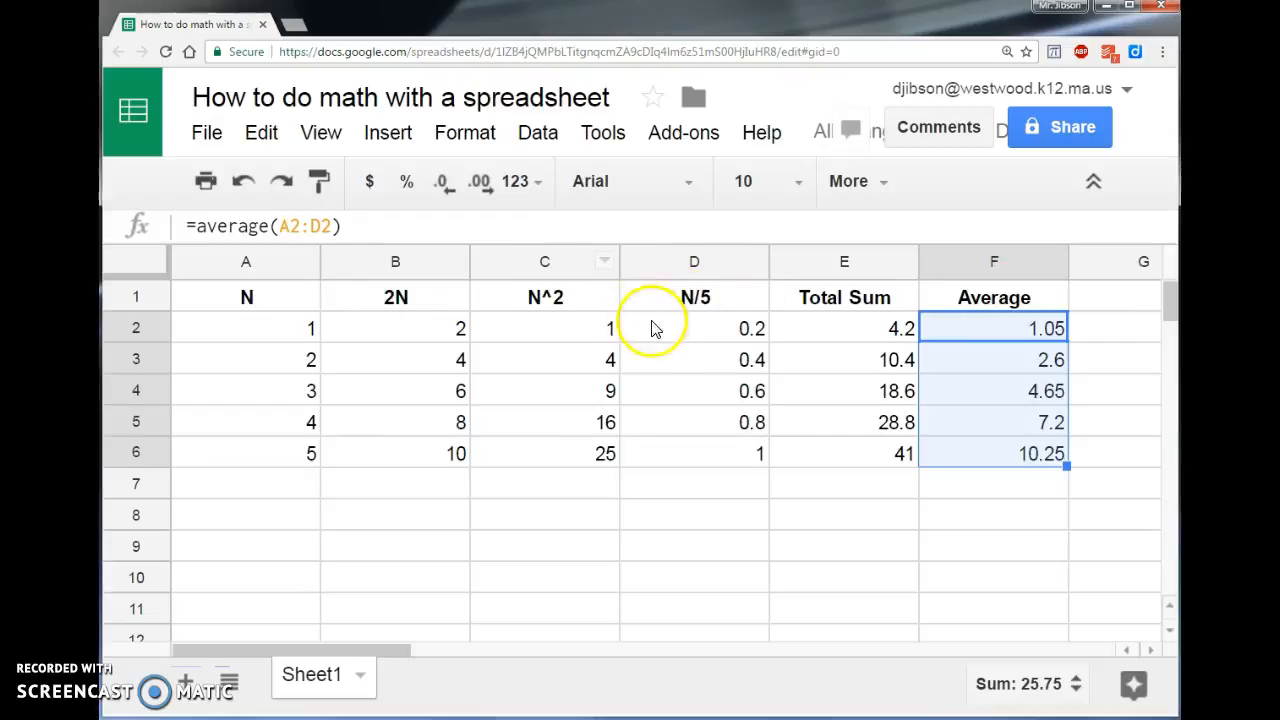
mouse_move(730, 336)
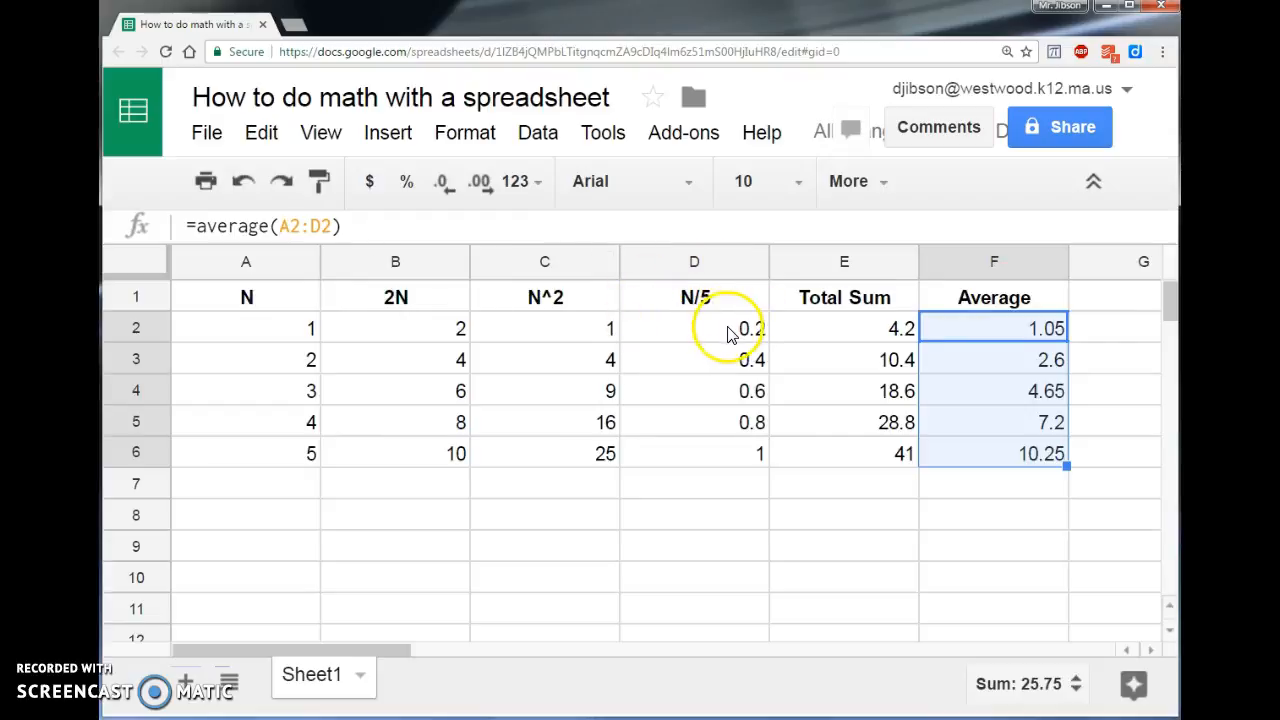
mouse_move(780, 376)
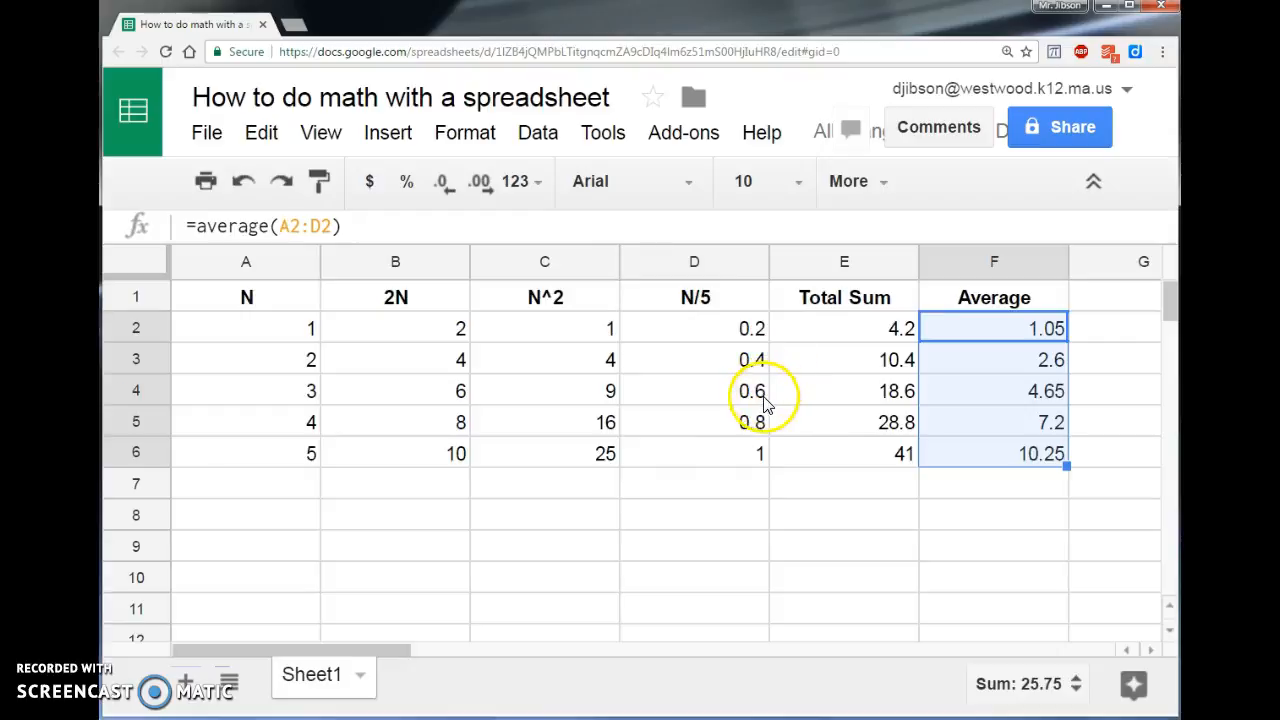
mouse_move(856, 486)
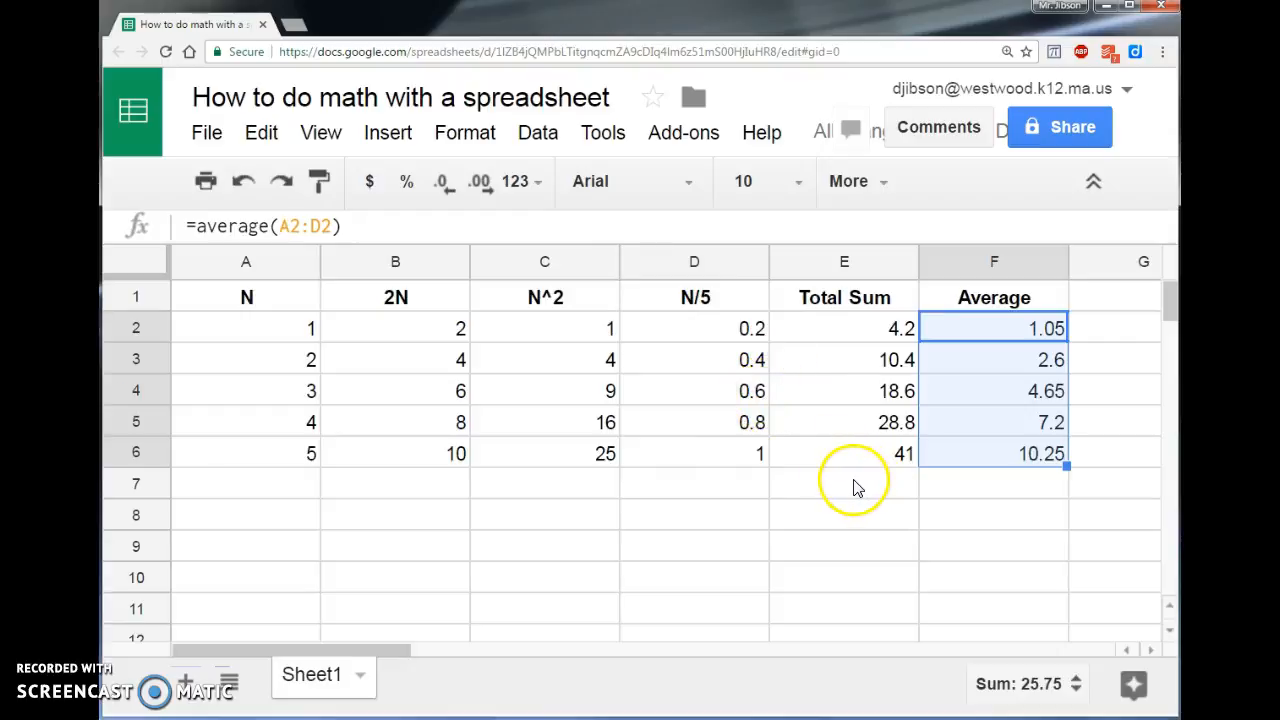
mouse_move(504, 468)
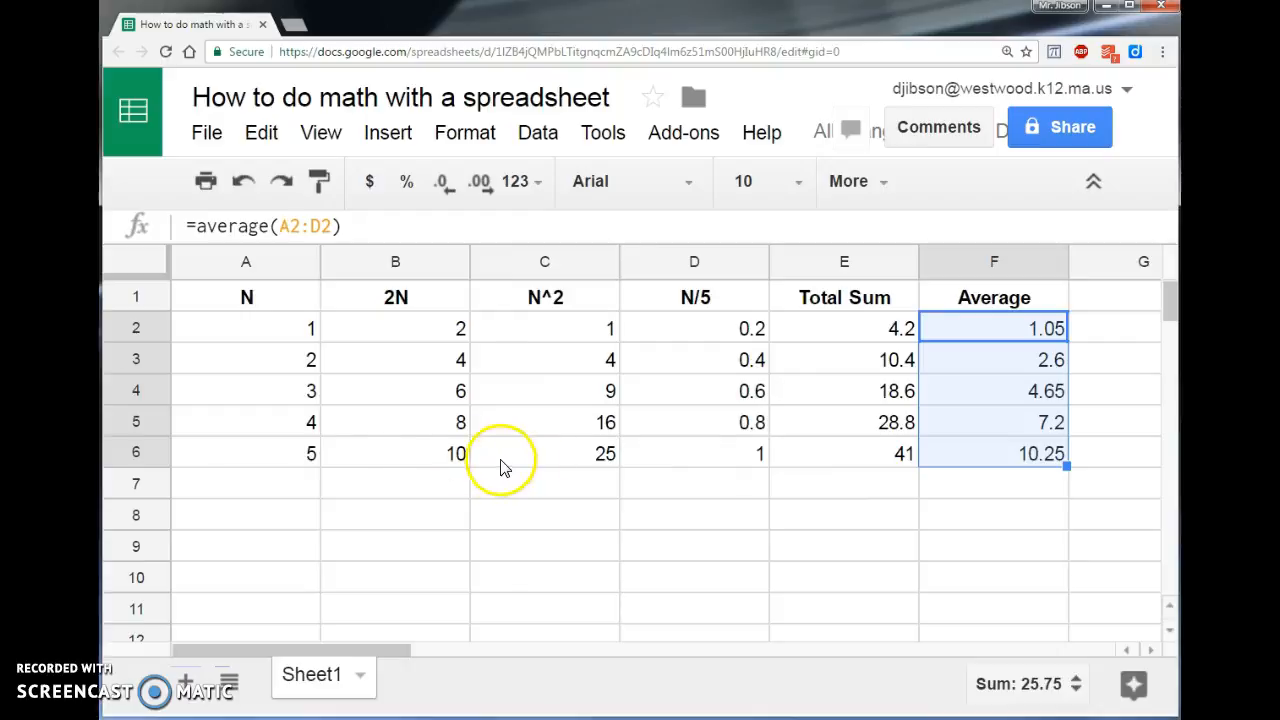
left_click(246, 328)
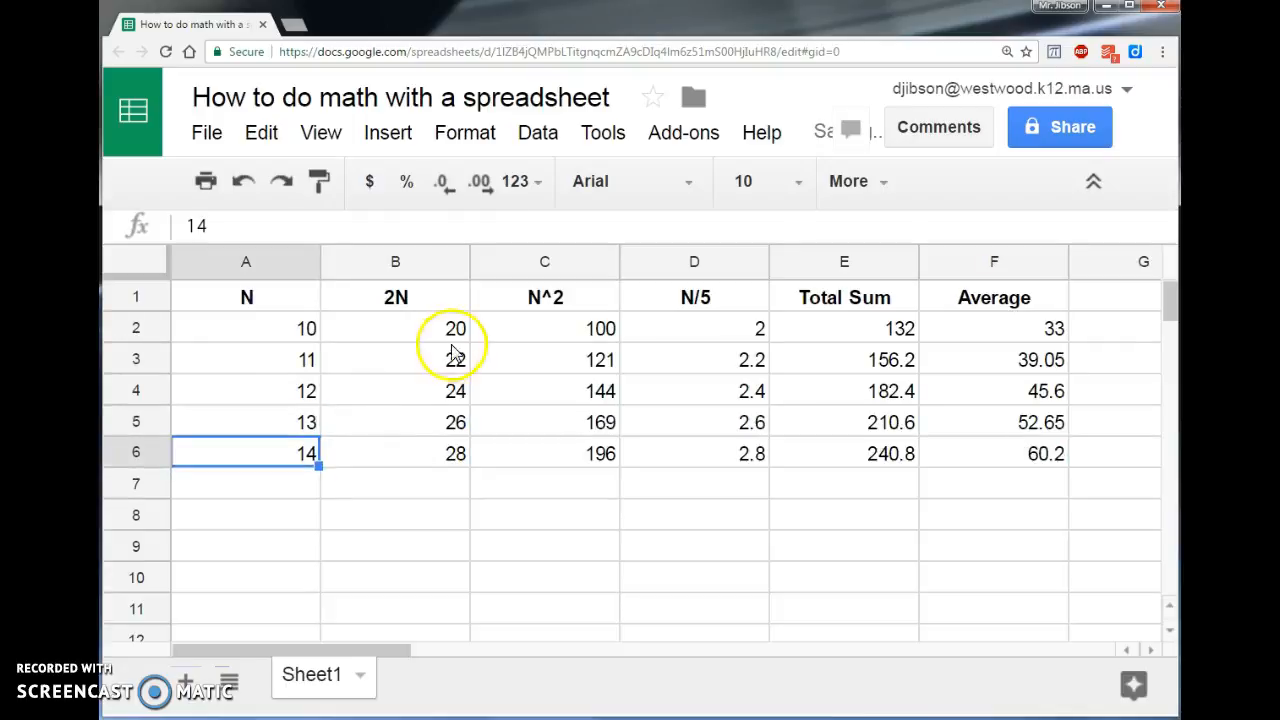
mouse_move(696, 460)
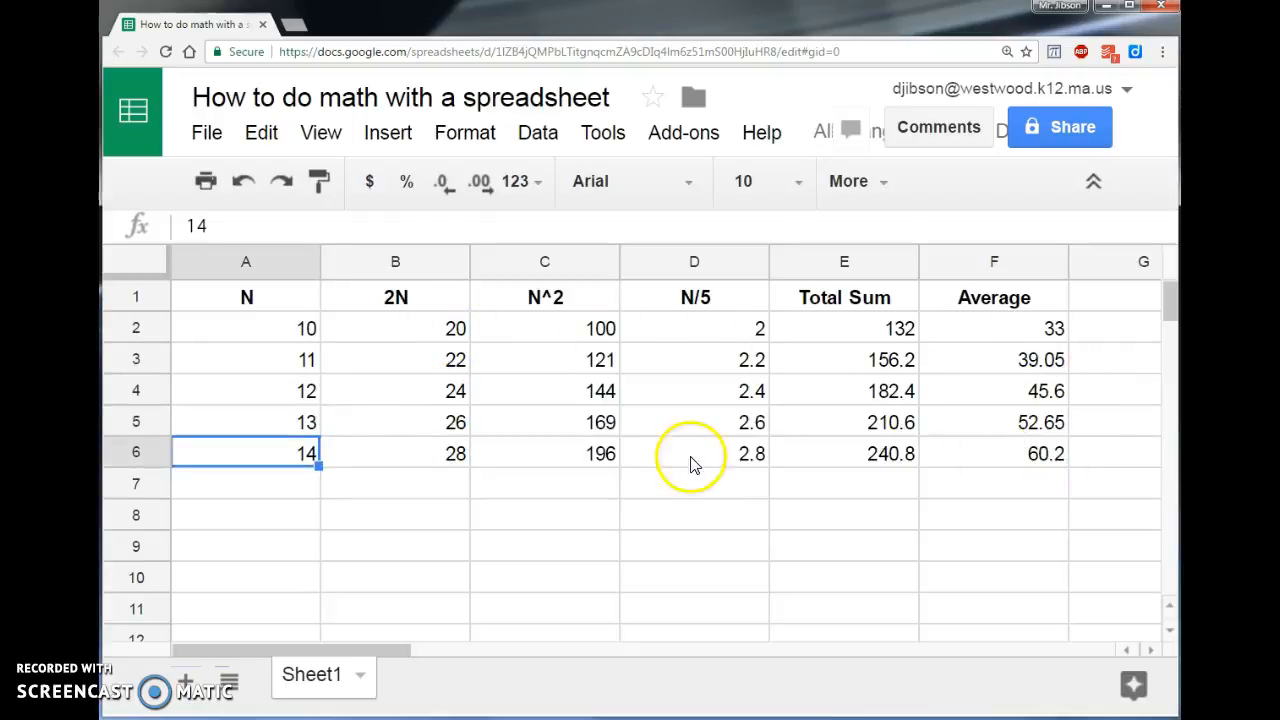
mouse_move(1044, 490)
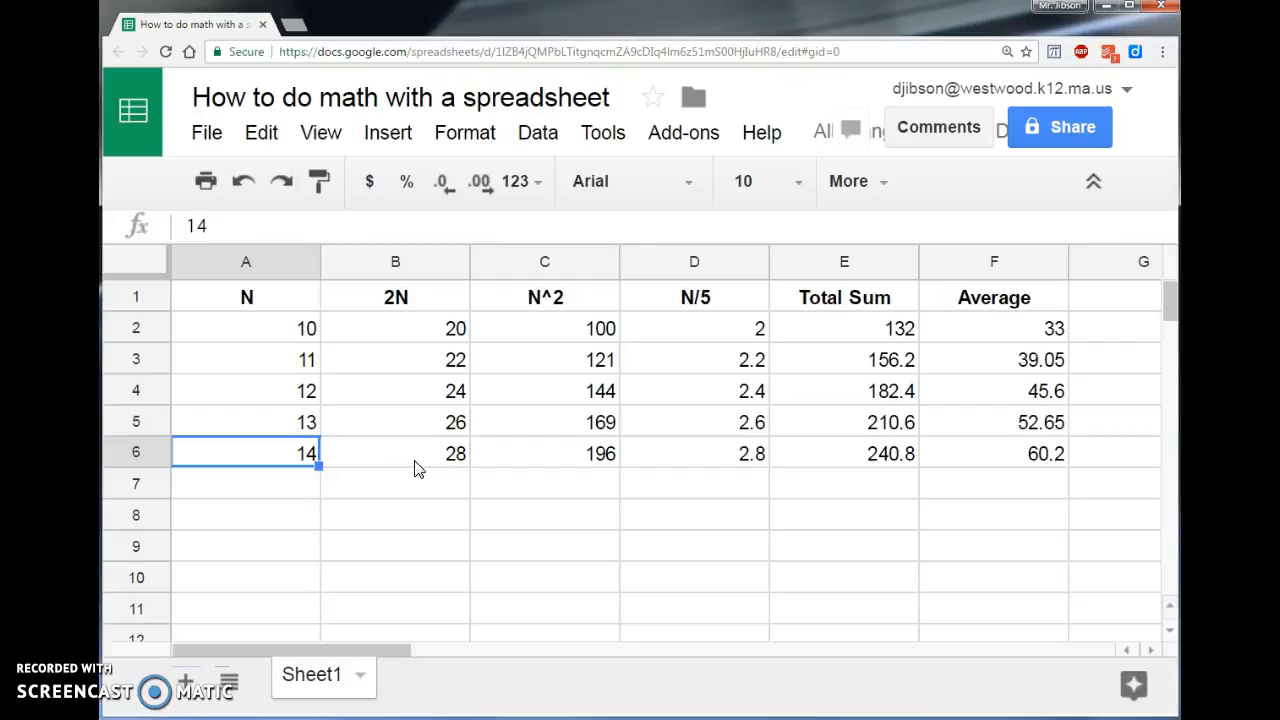
mouse_move(276, 584)
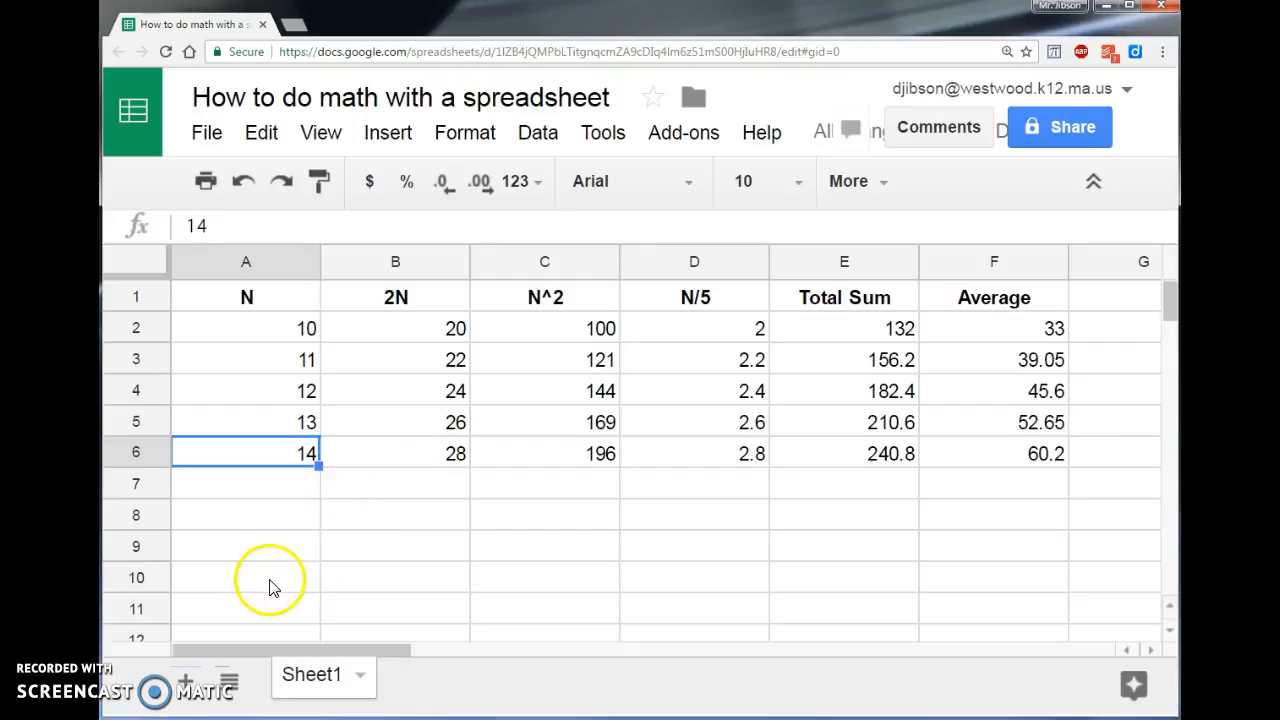